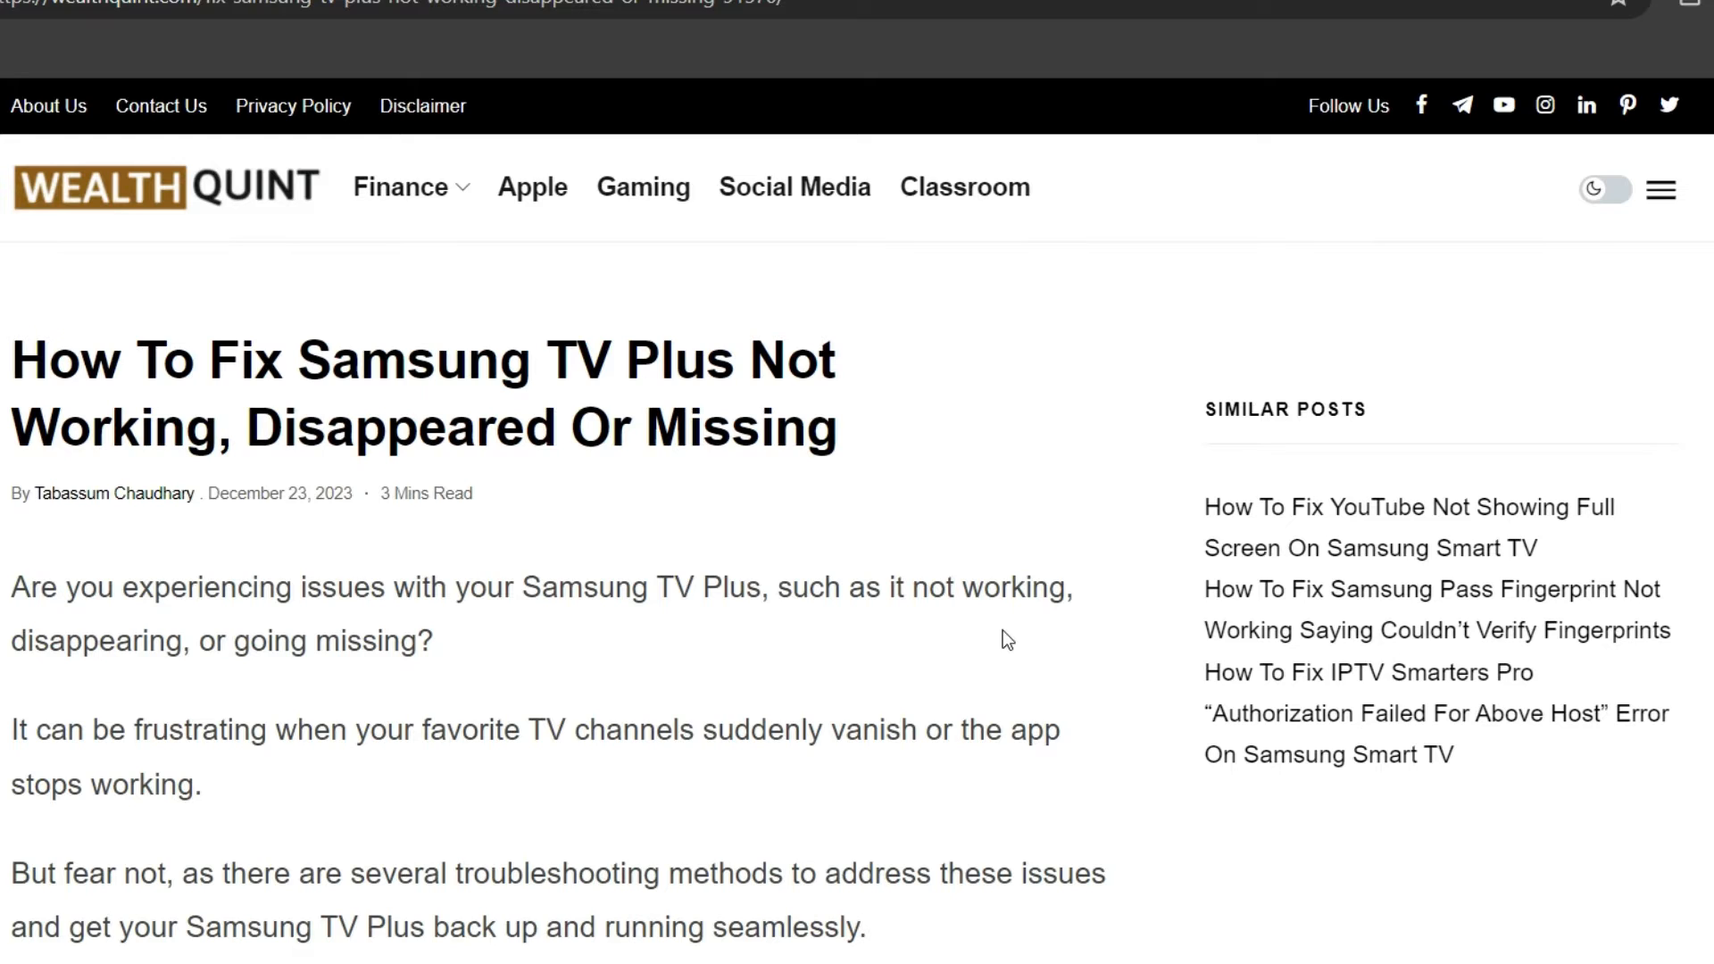
pyautogui.scroll(-3)
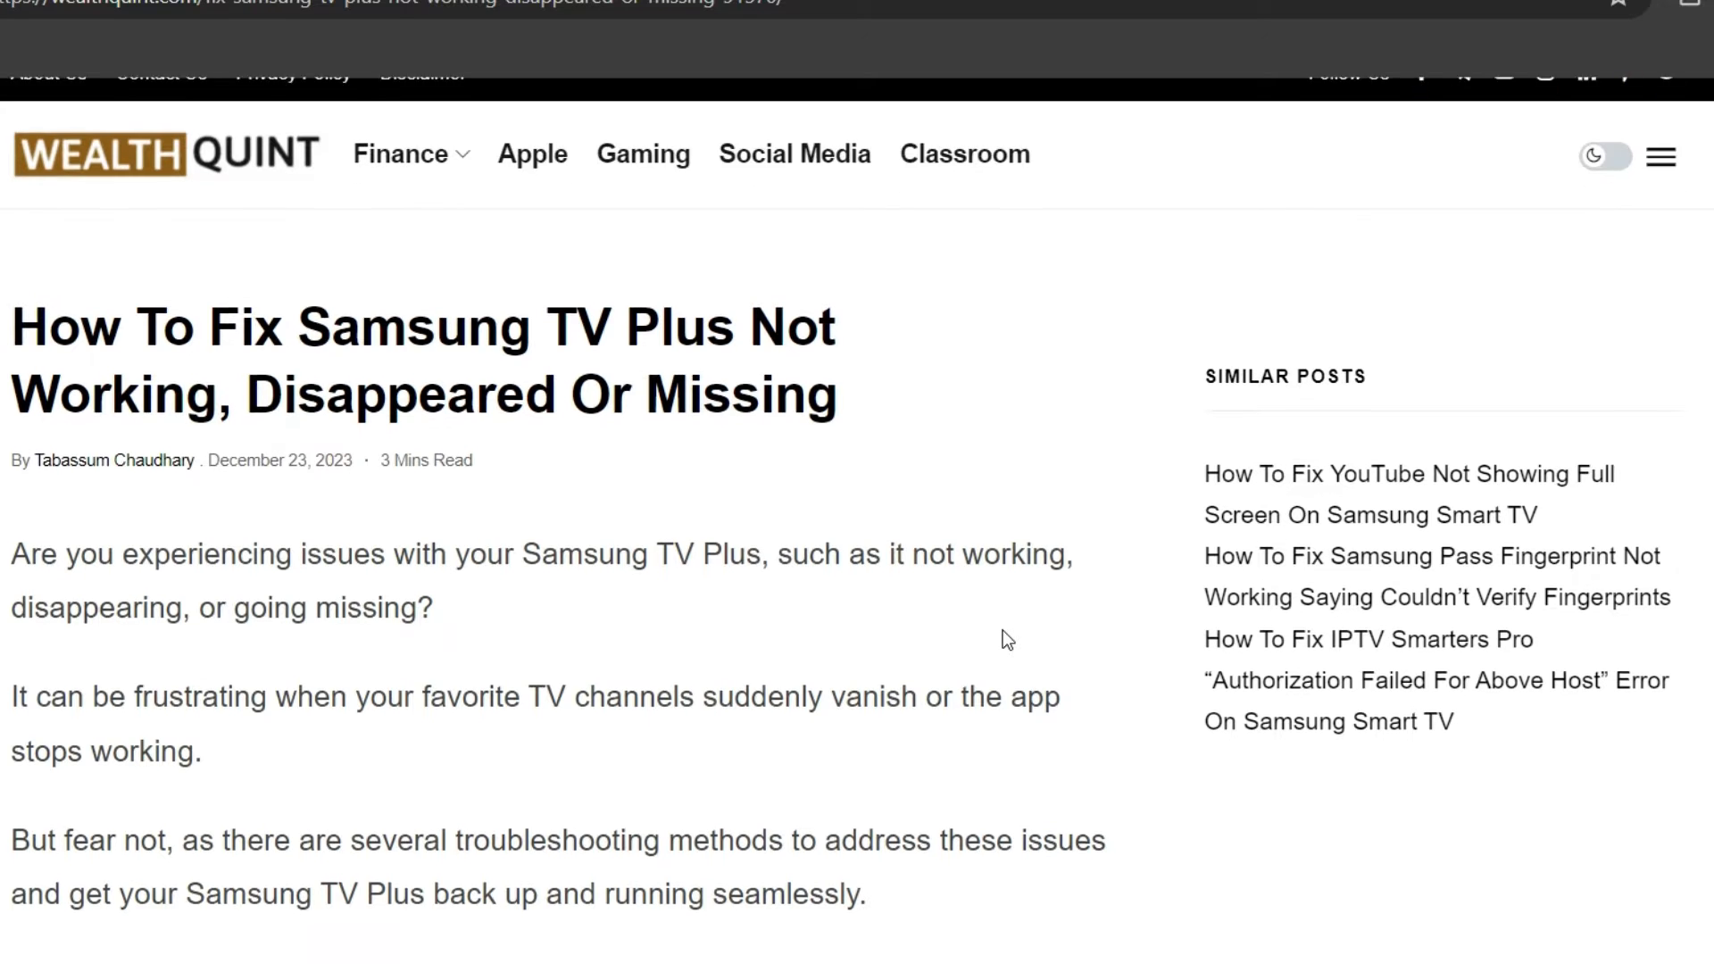
pyautogui.scroll(-3)
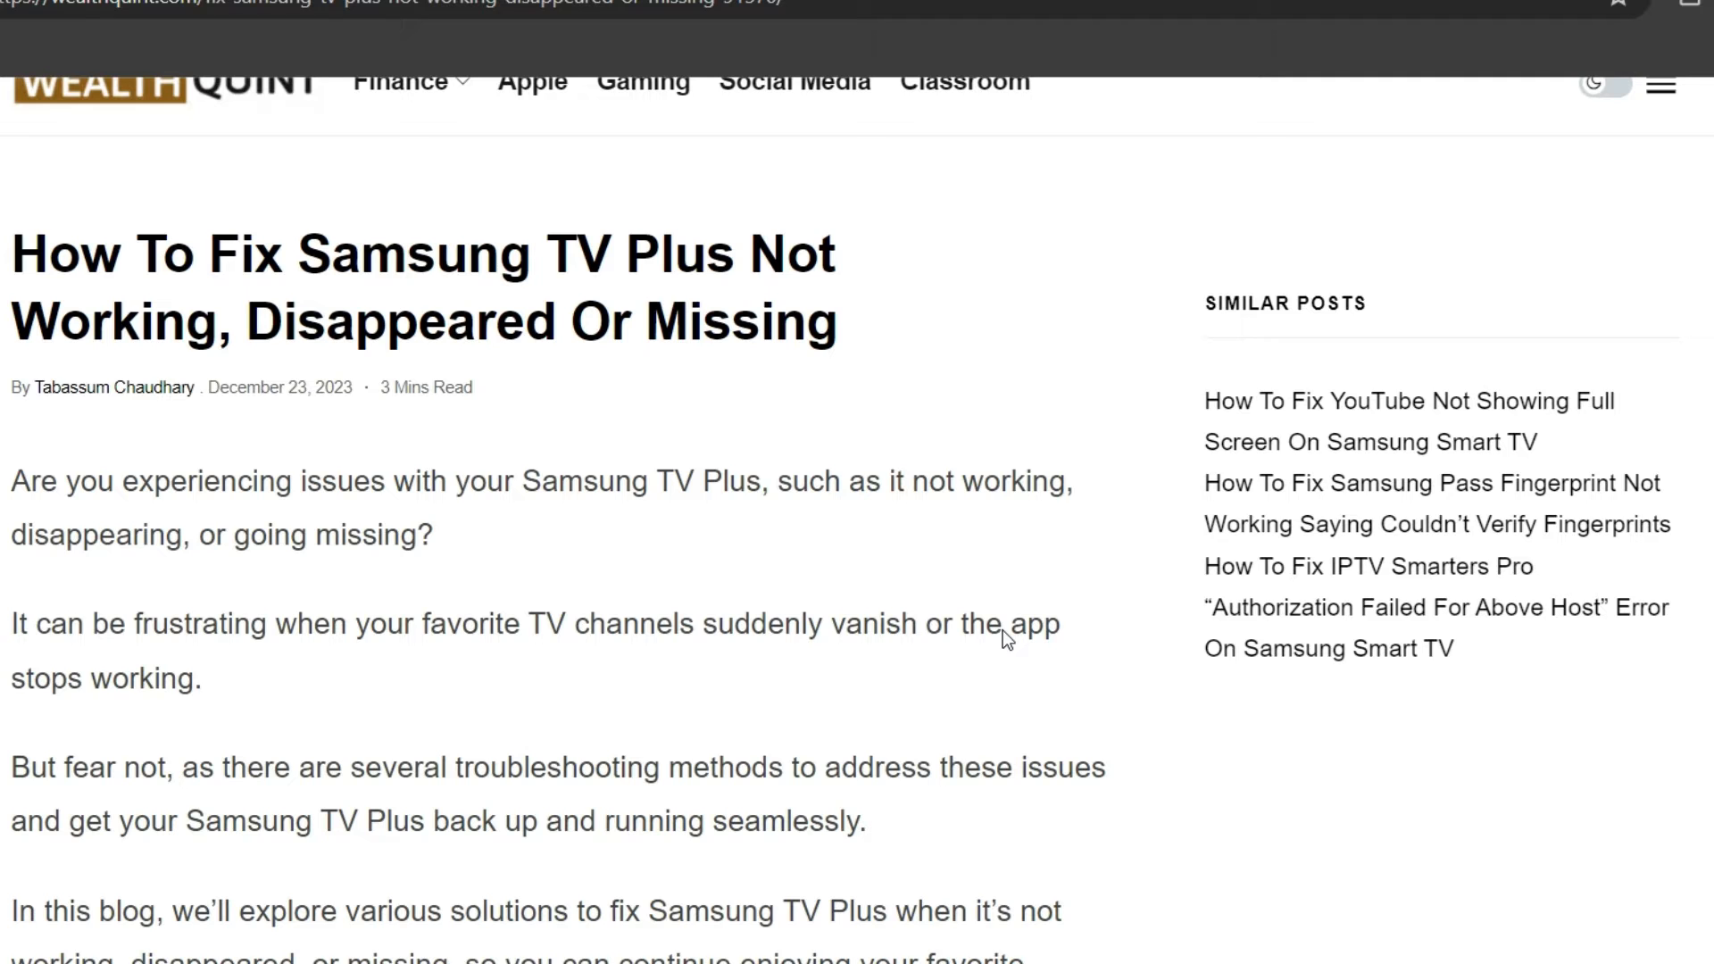
pyautogui.scroll(-3)
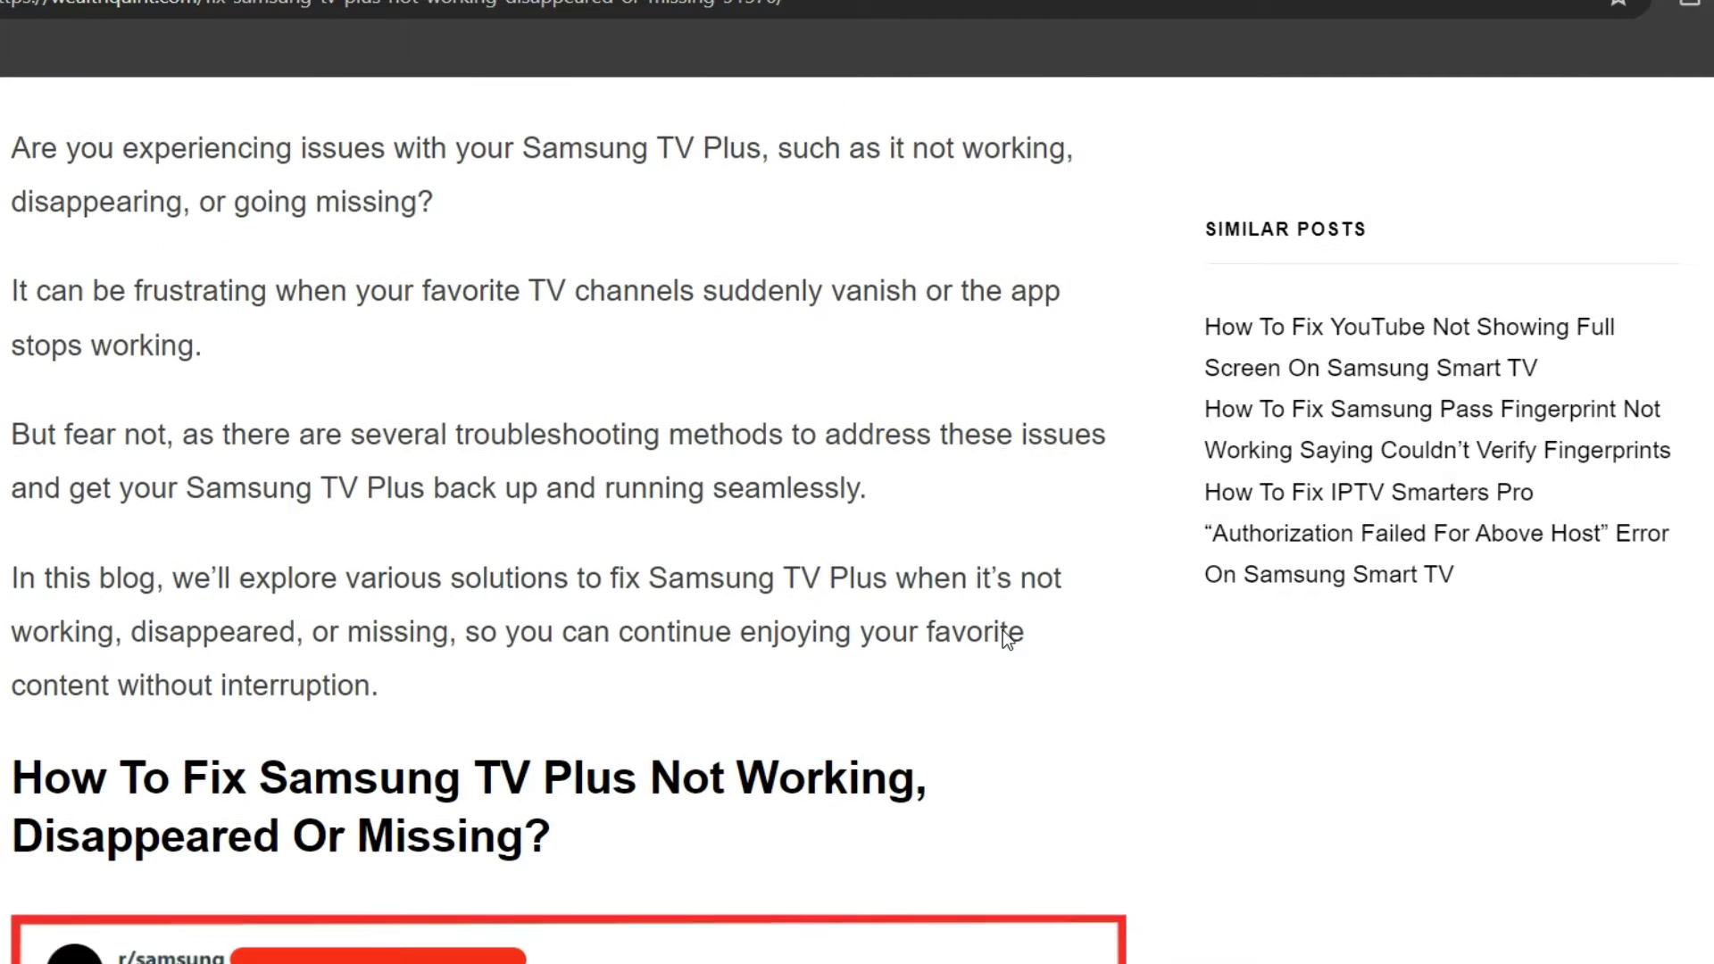
pyautogui.scroll(-3)
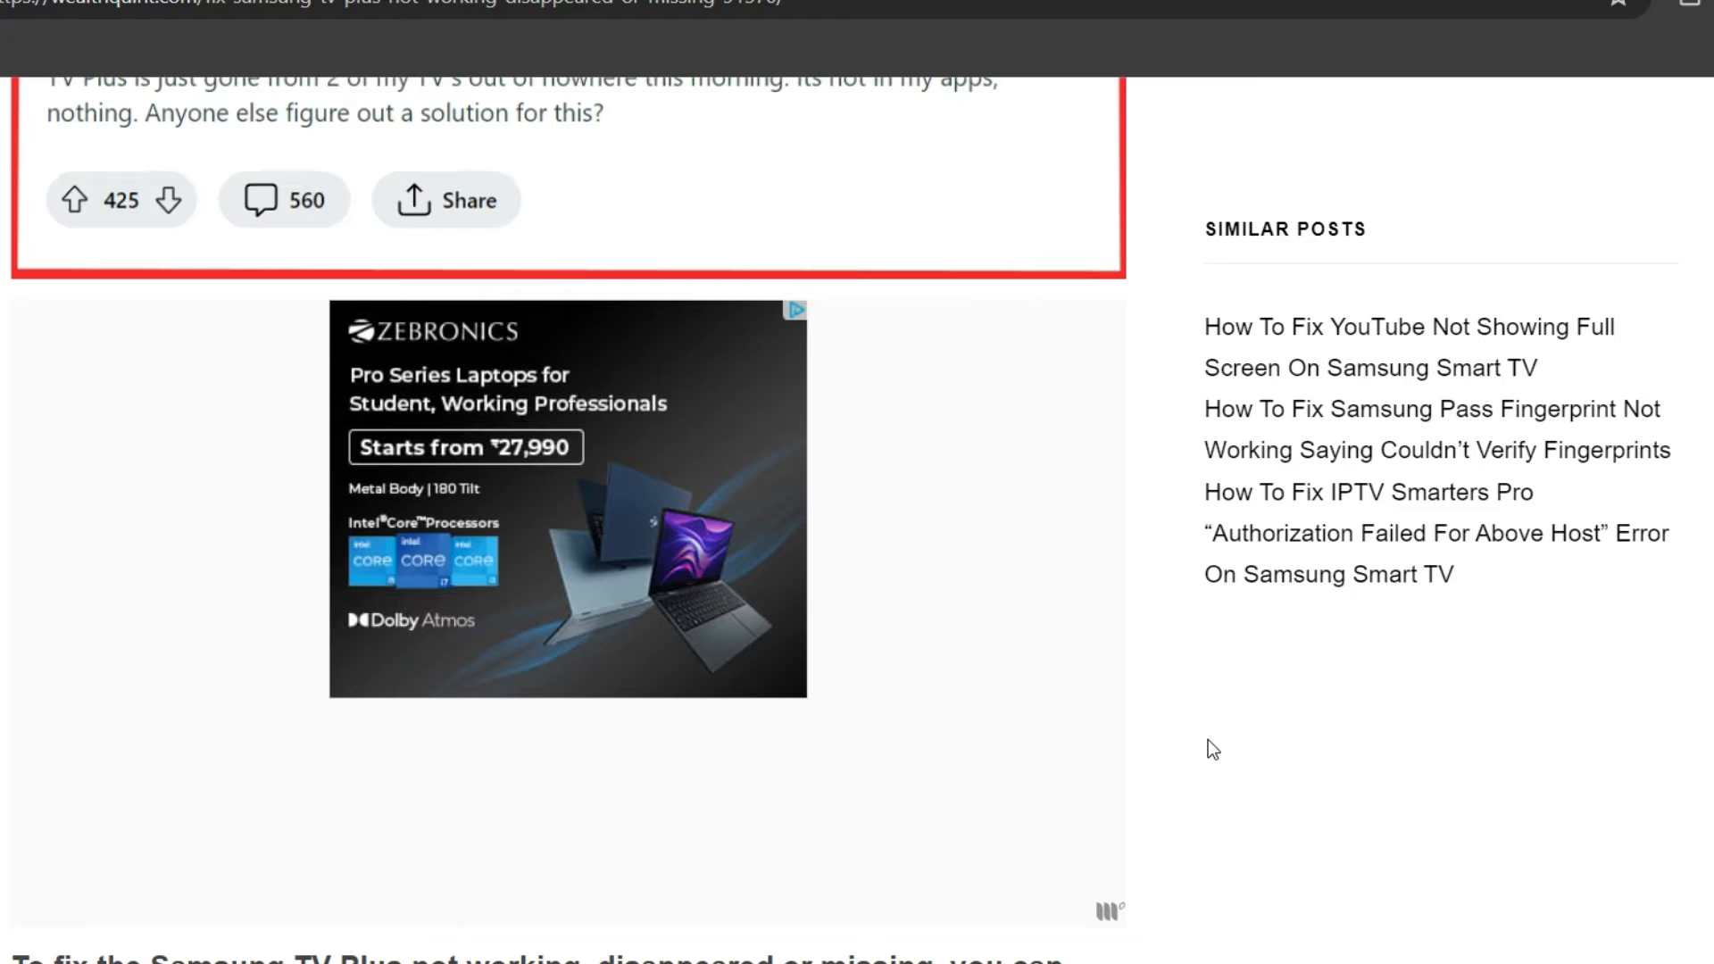
pyautogui.scroll(-3)
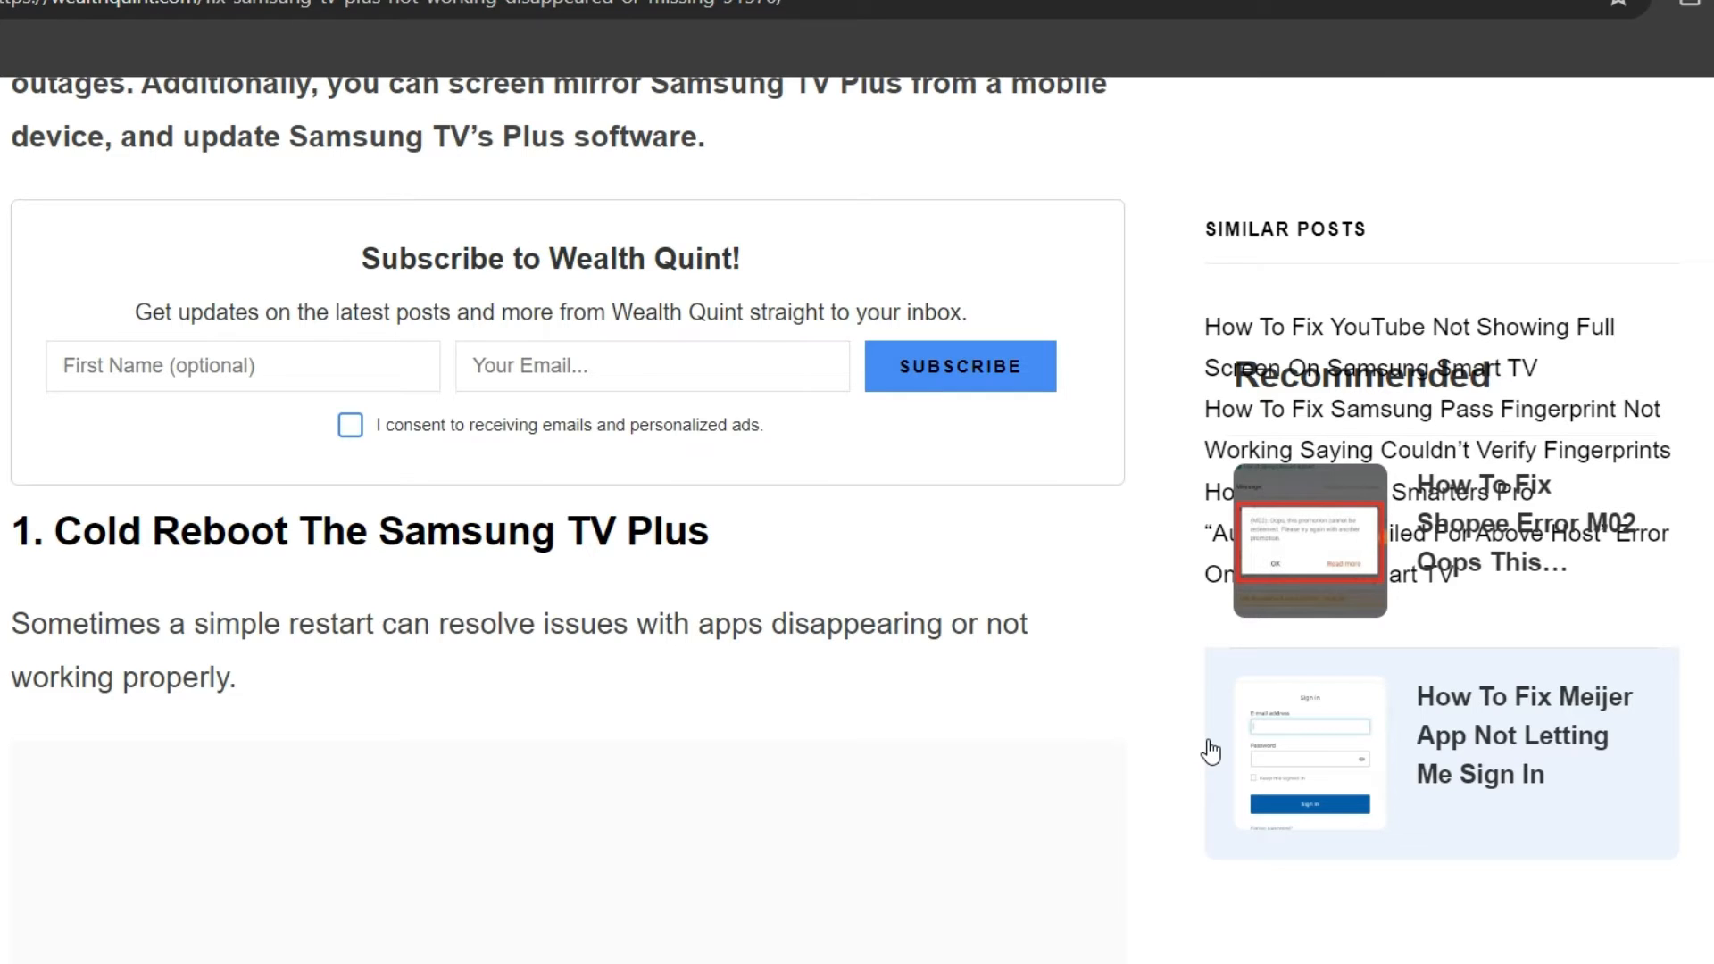
pyautogui.scroll(-3)
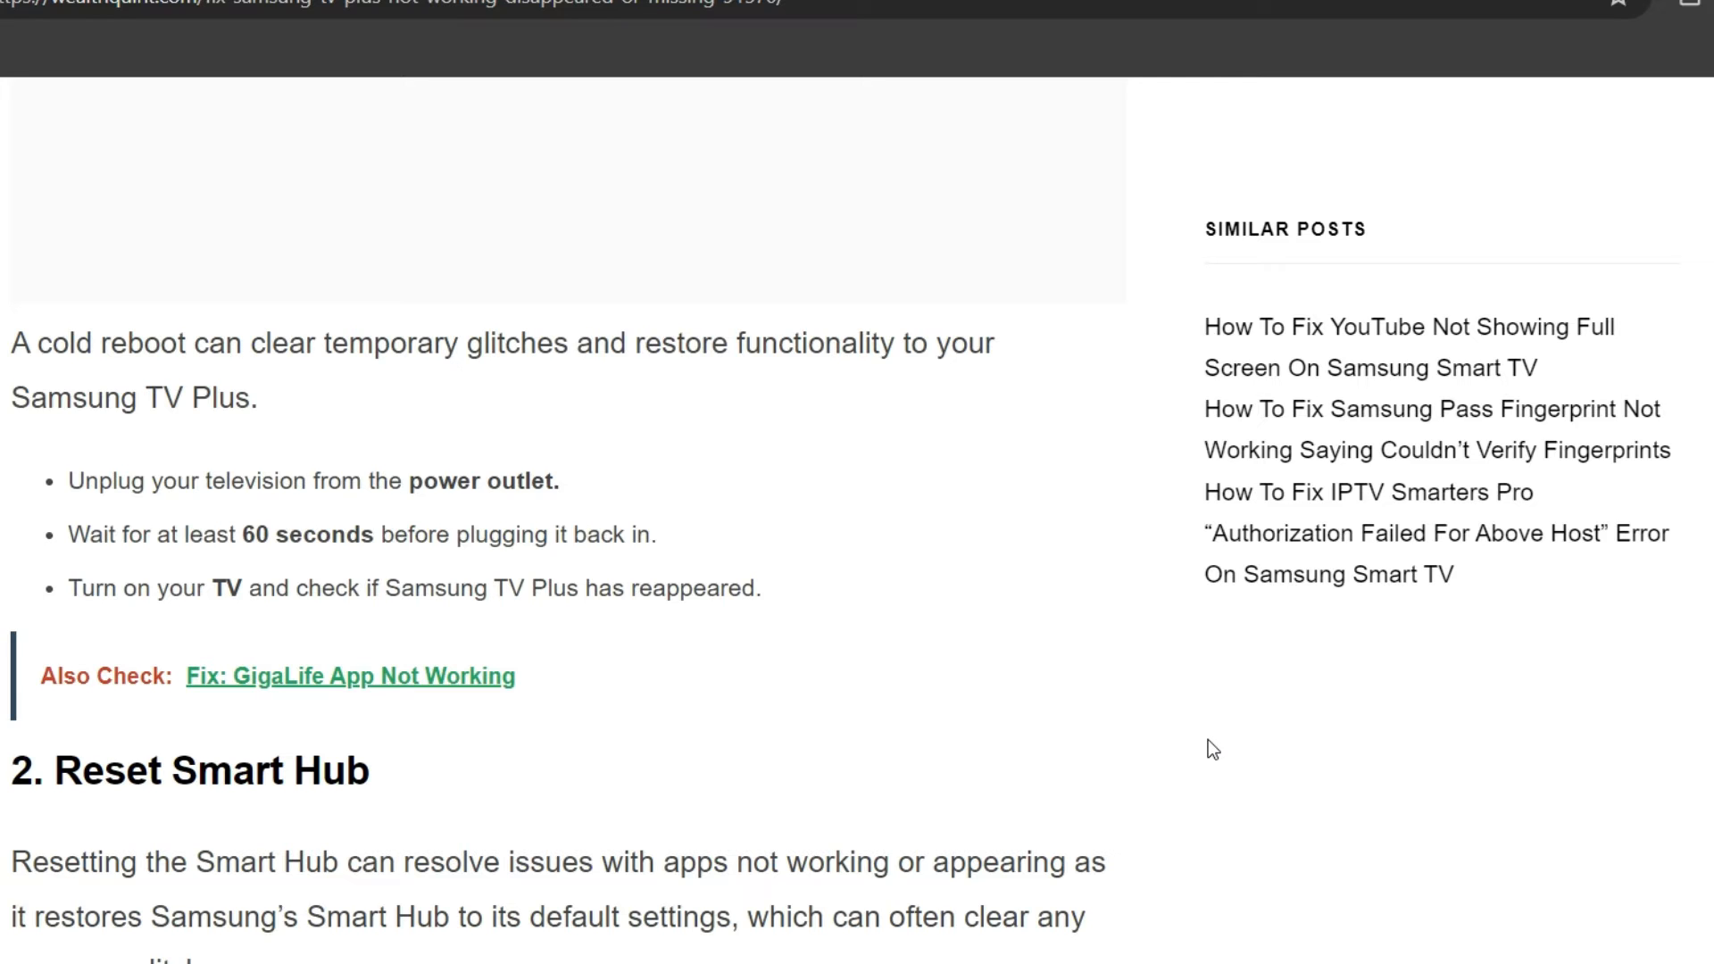
pyautogui.scroll(-3)
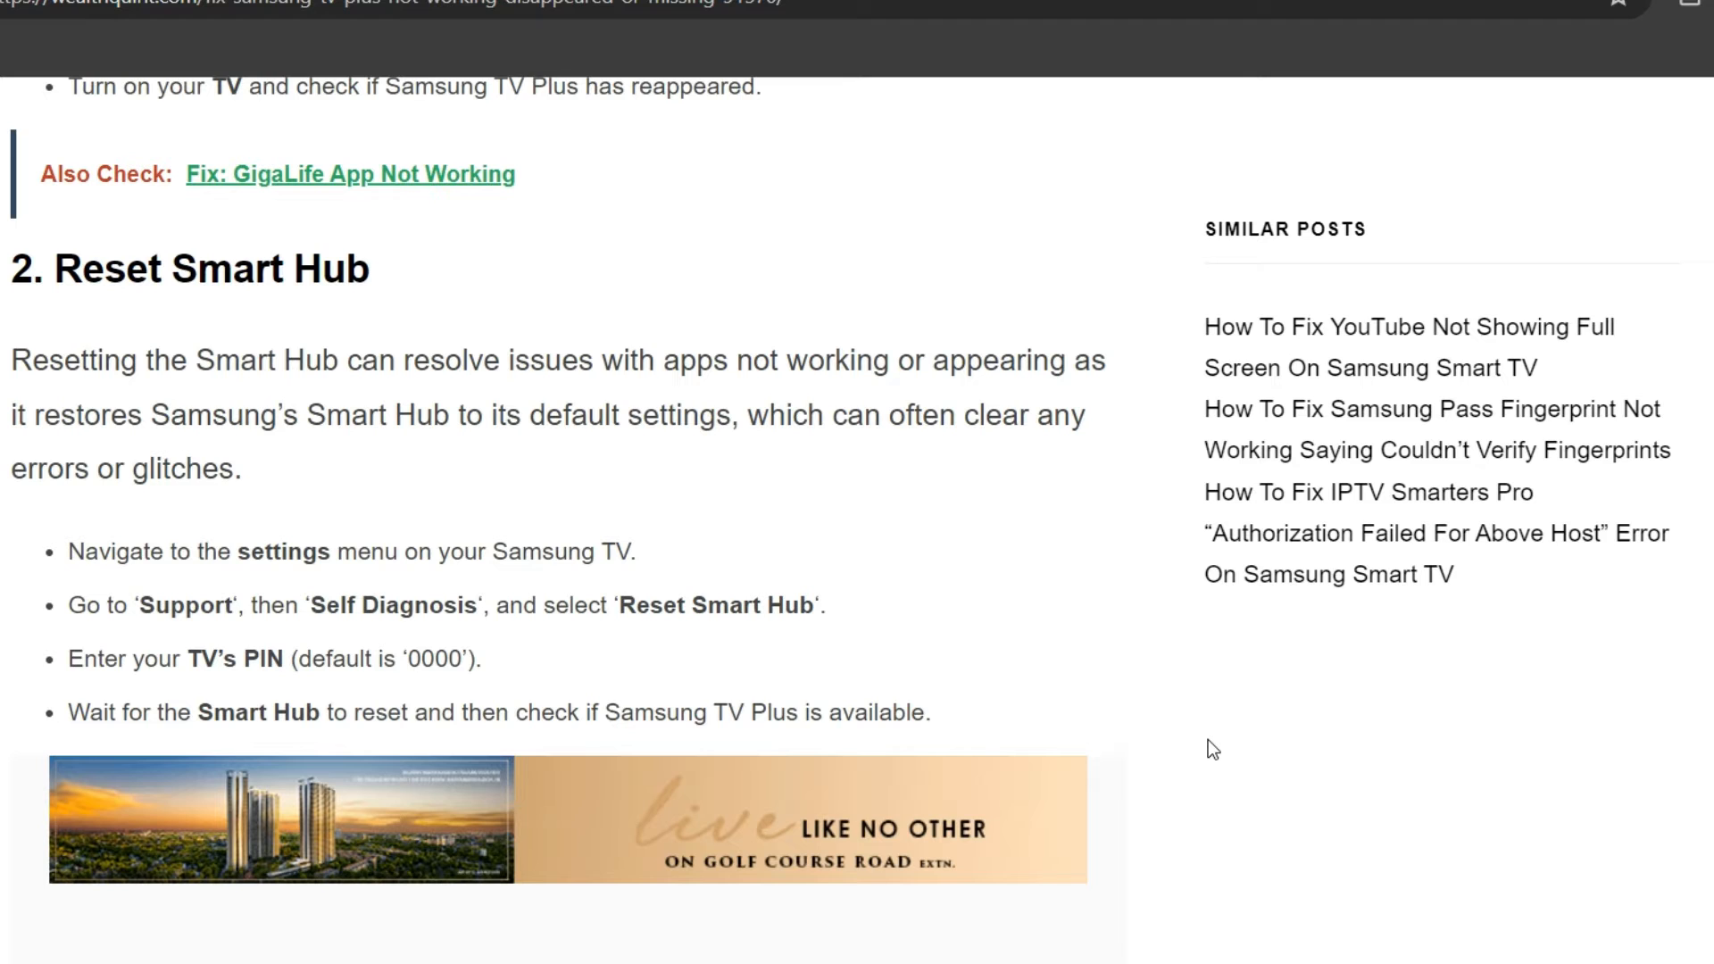
pyautogui.scroll(-3)
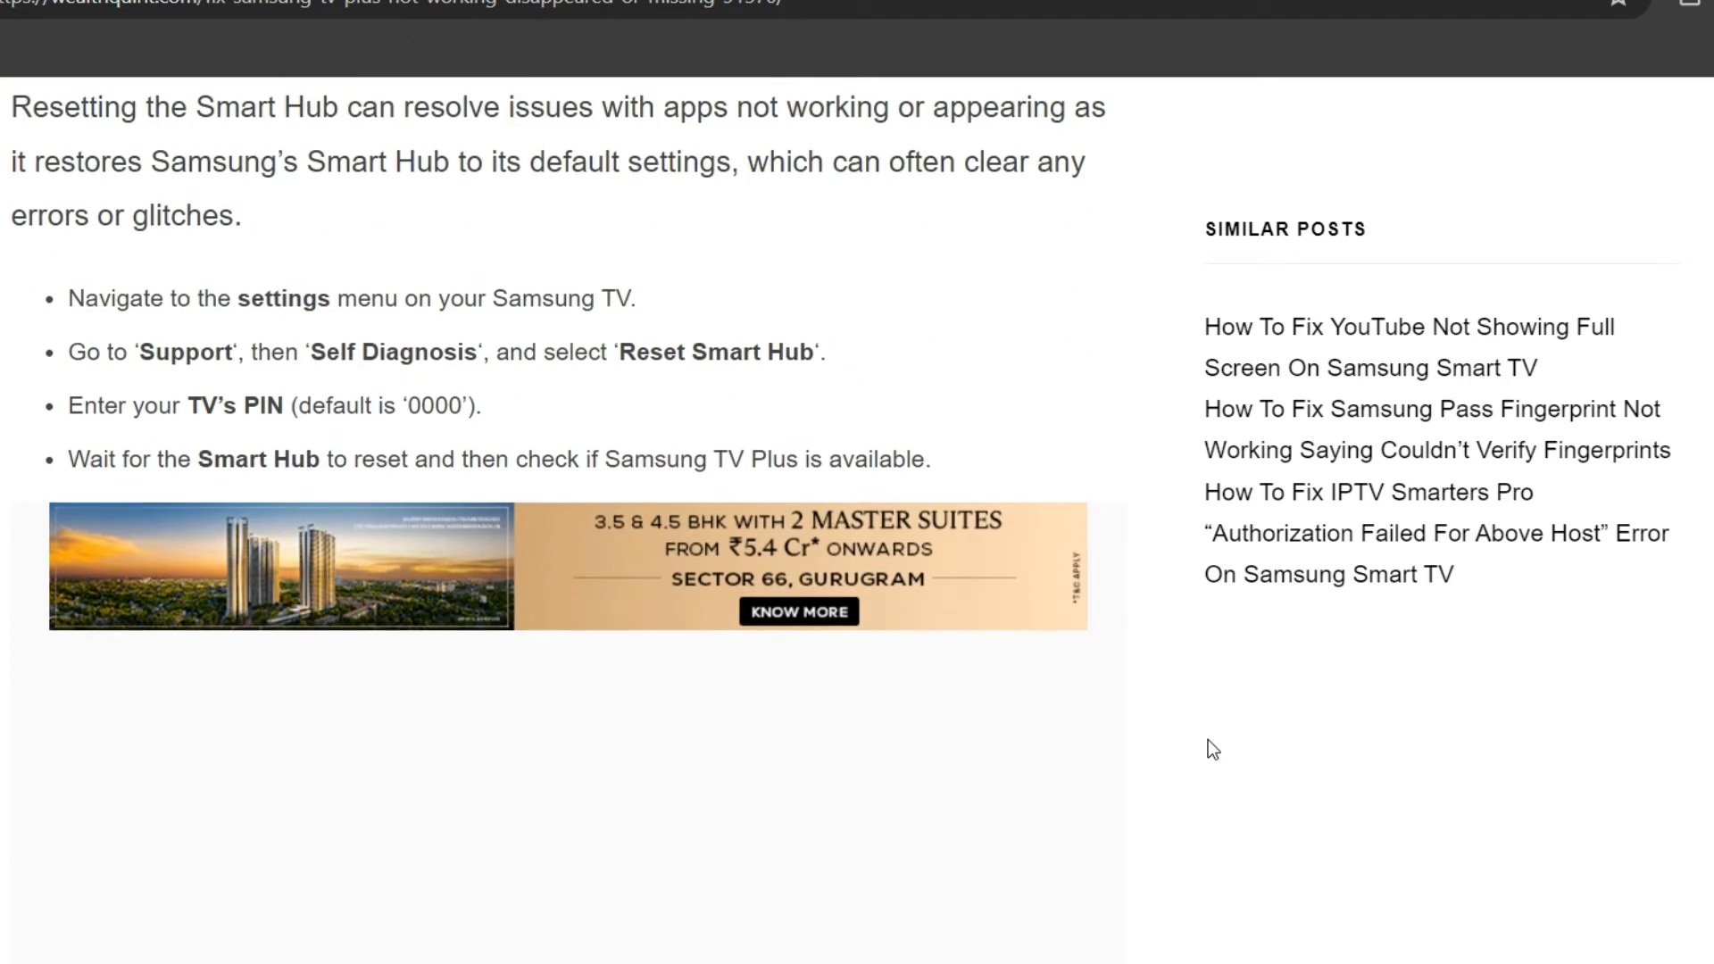
pyautogui.scroll(-3)
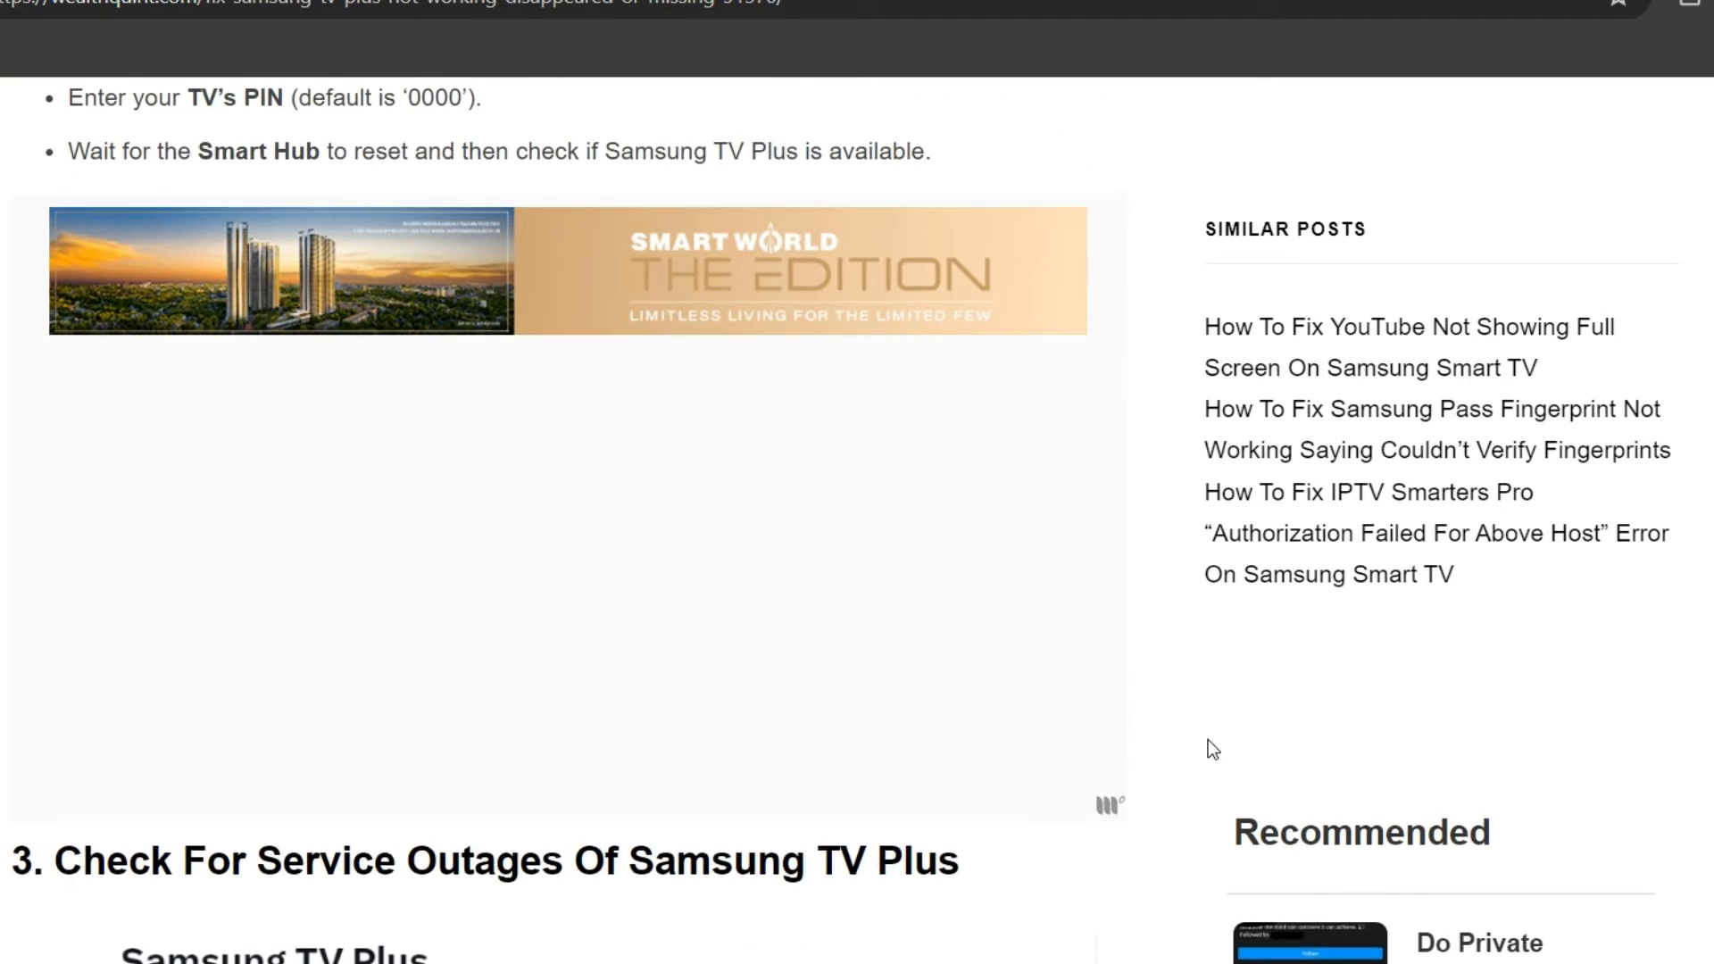
pyautogui.scroll(-3)
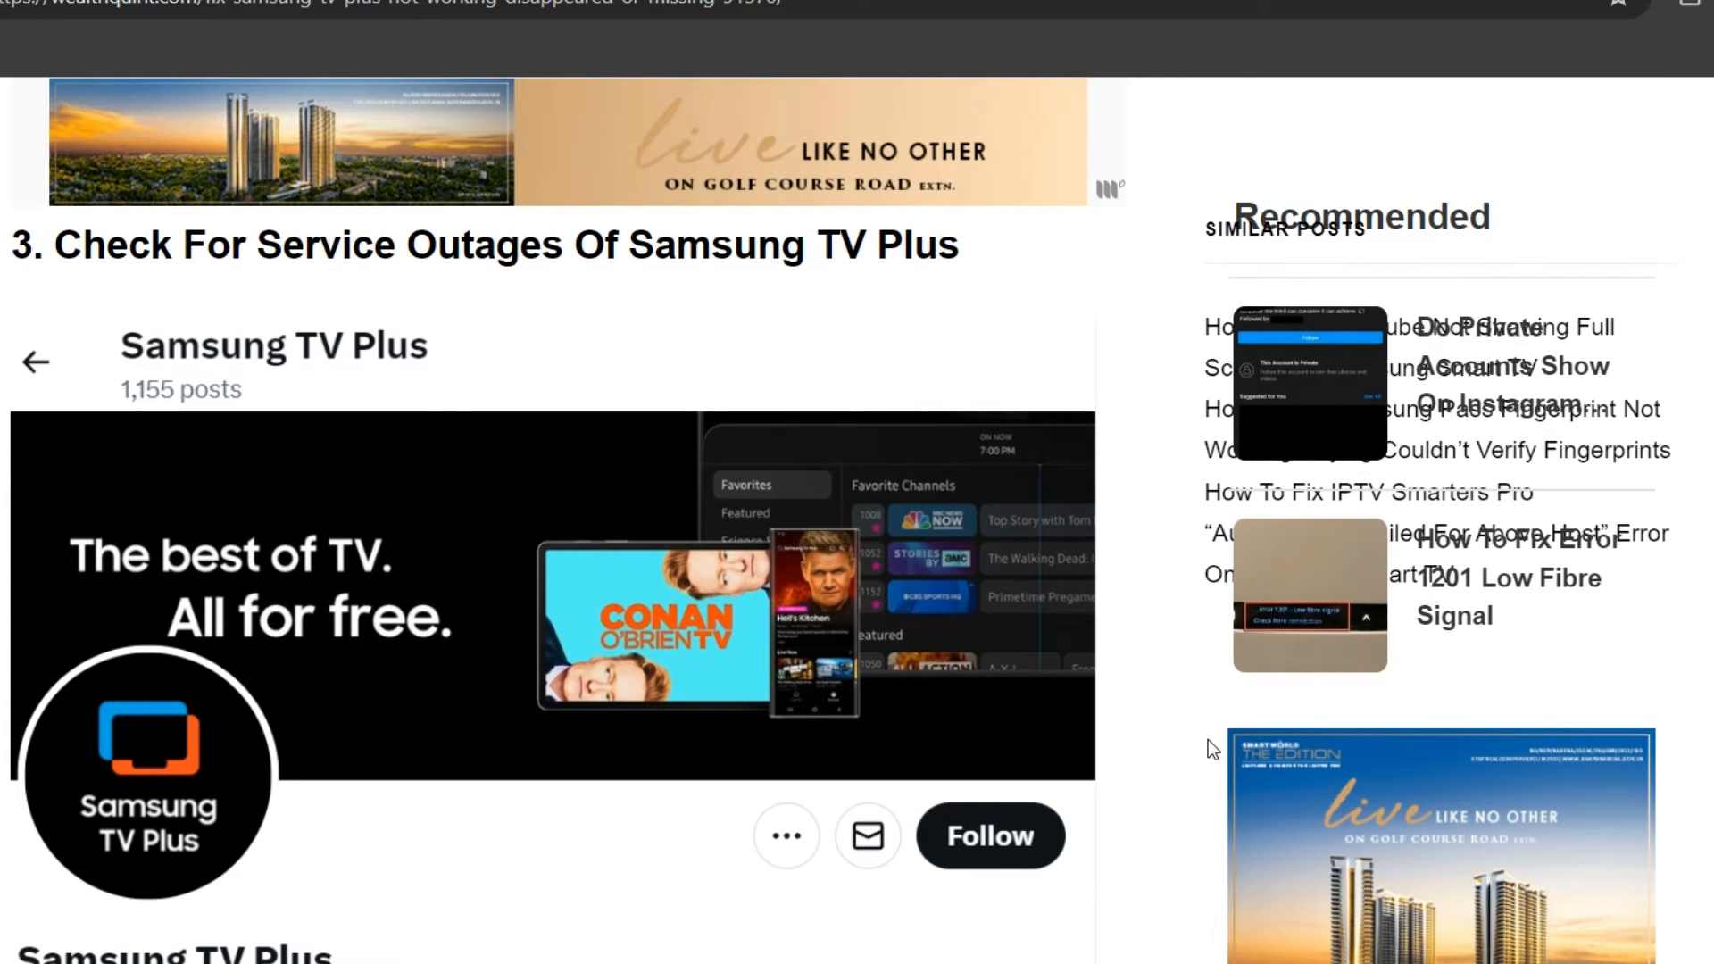
pyautogui.scroll(-3)
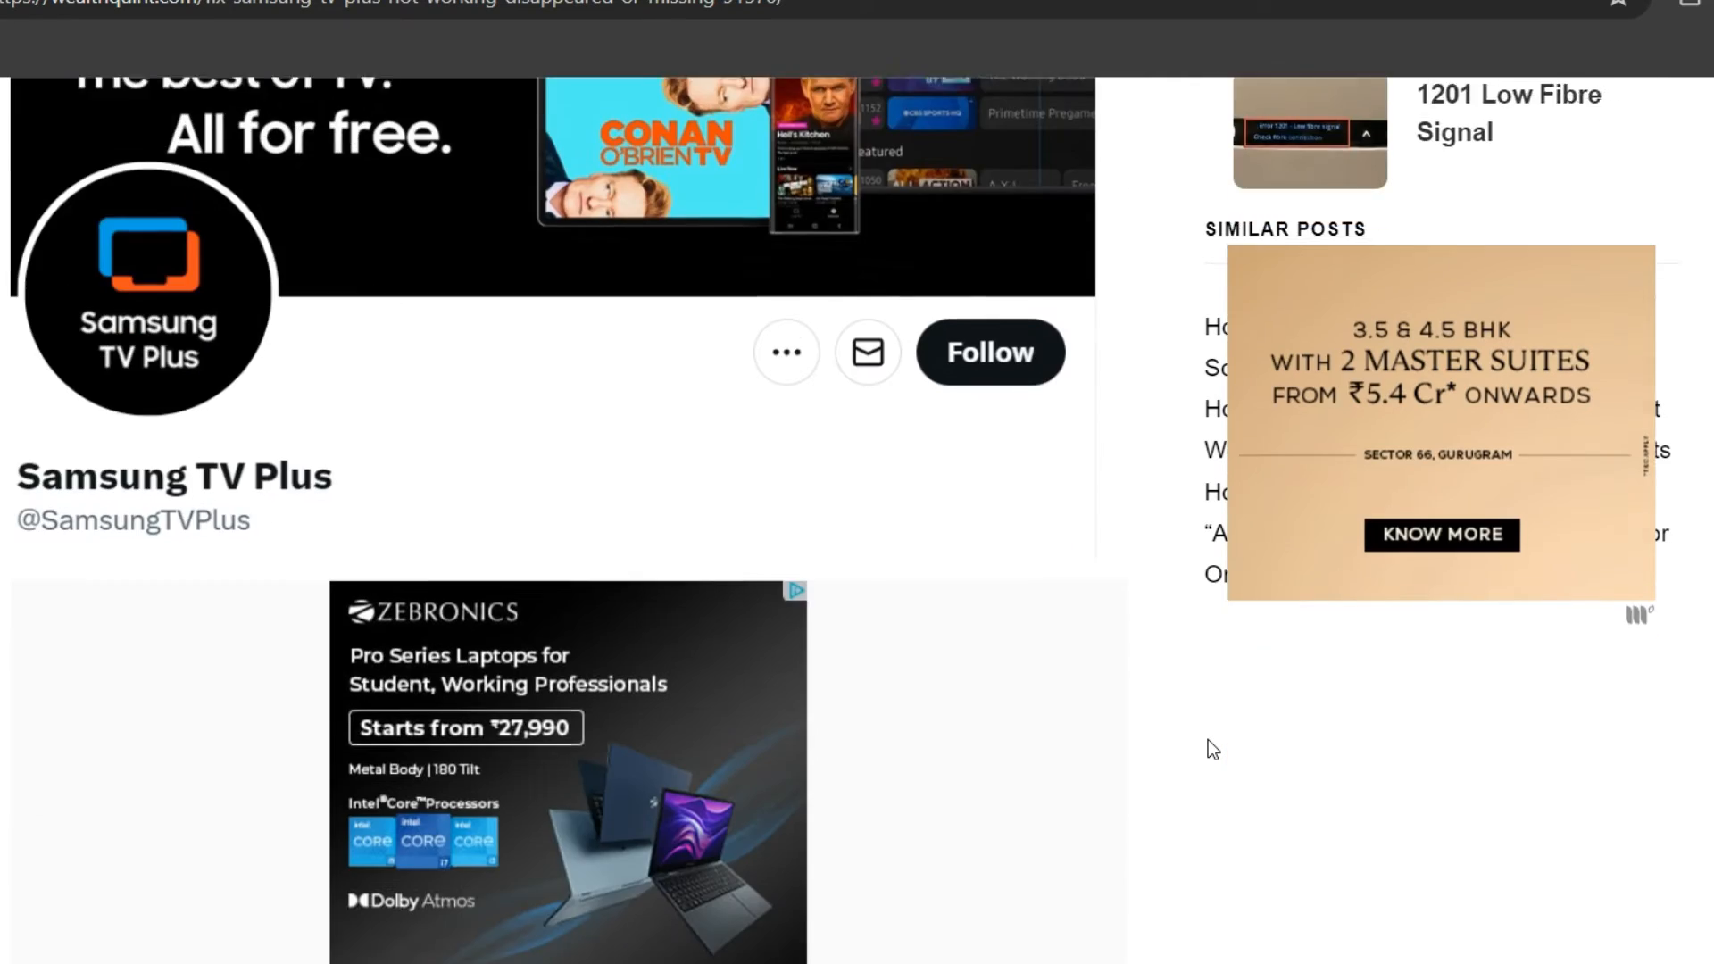
pyautogui.scroll(-3)
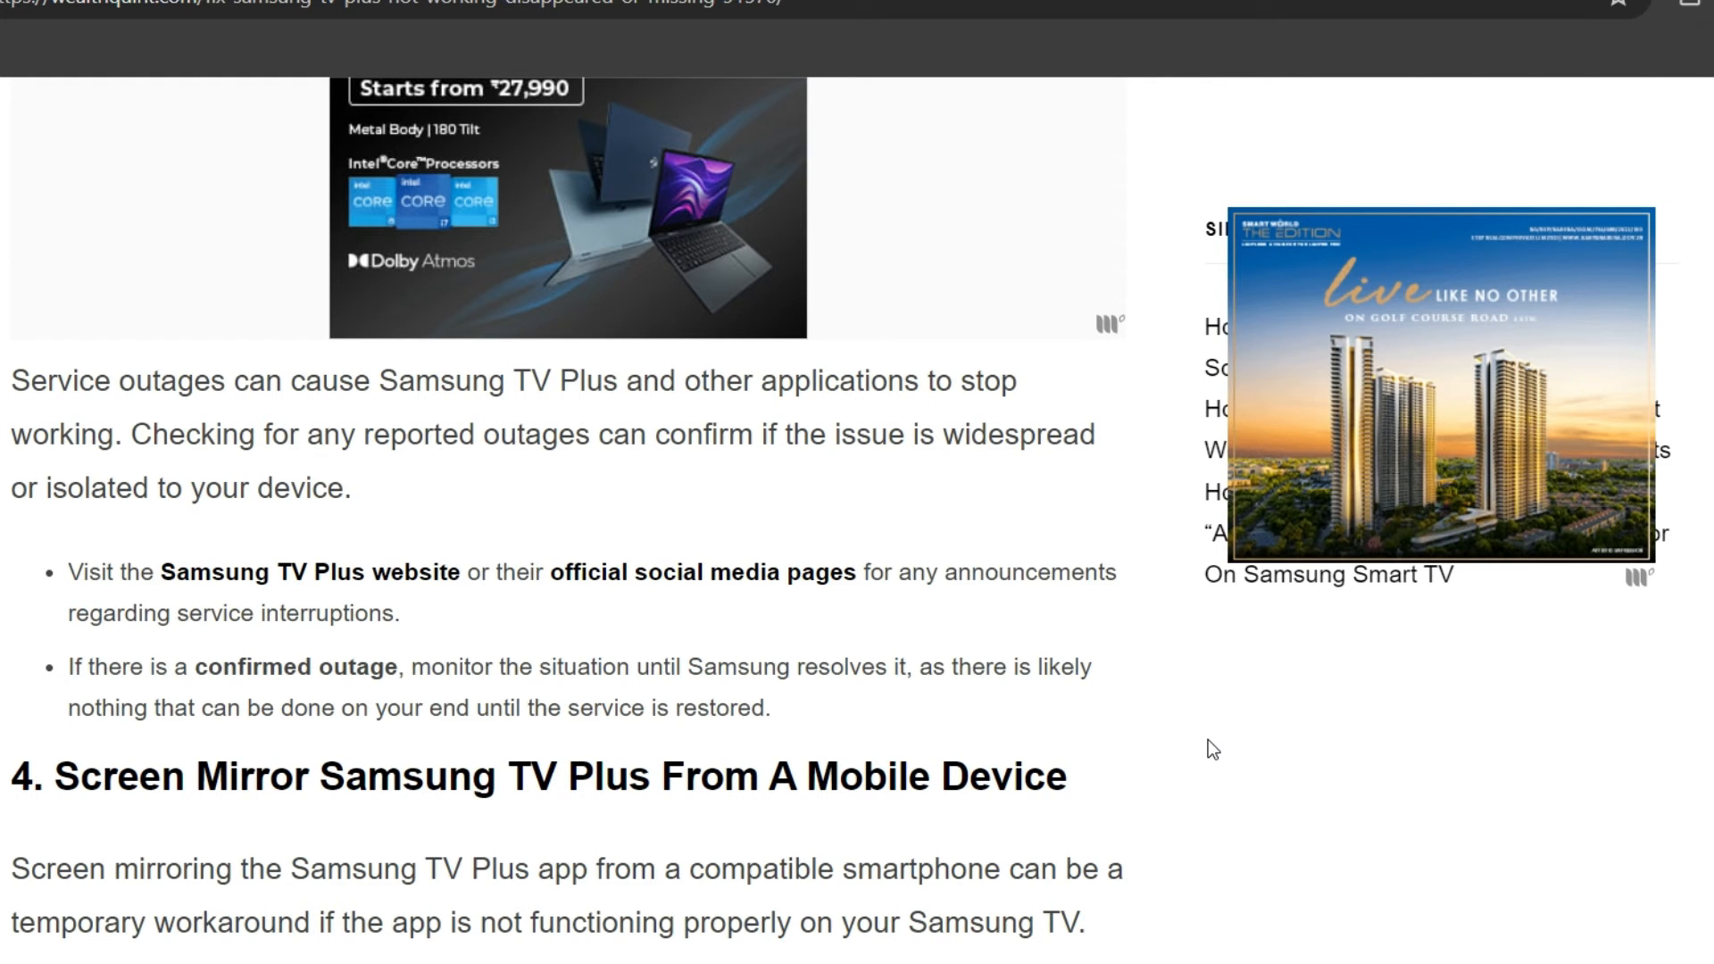
pyautogui.scroll(-3)
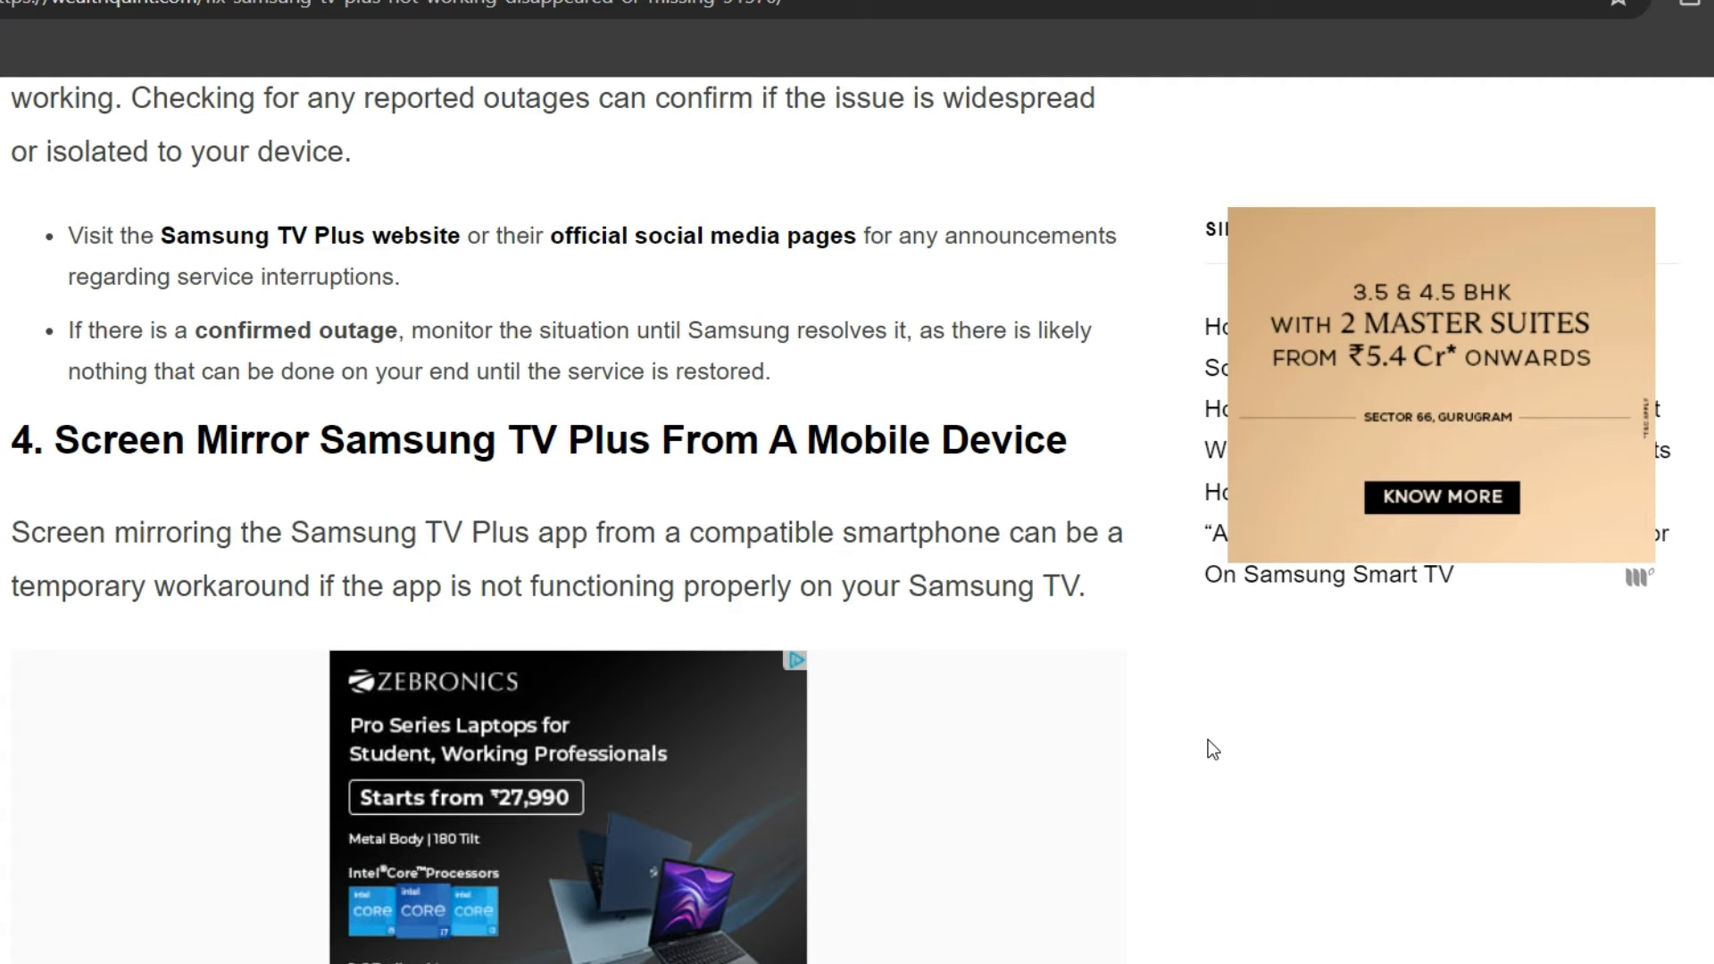
pyautogui.scroll(-3)
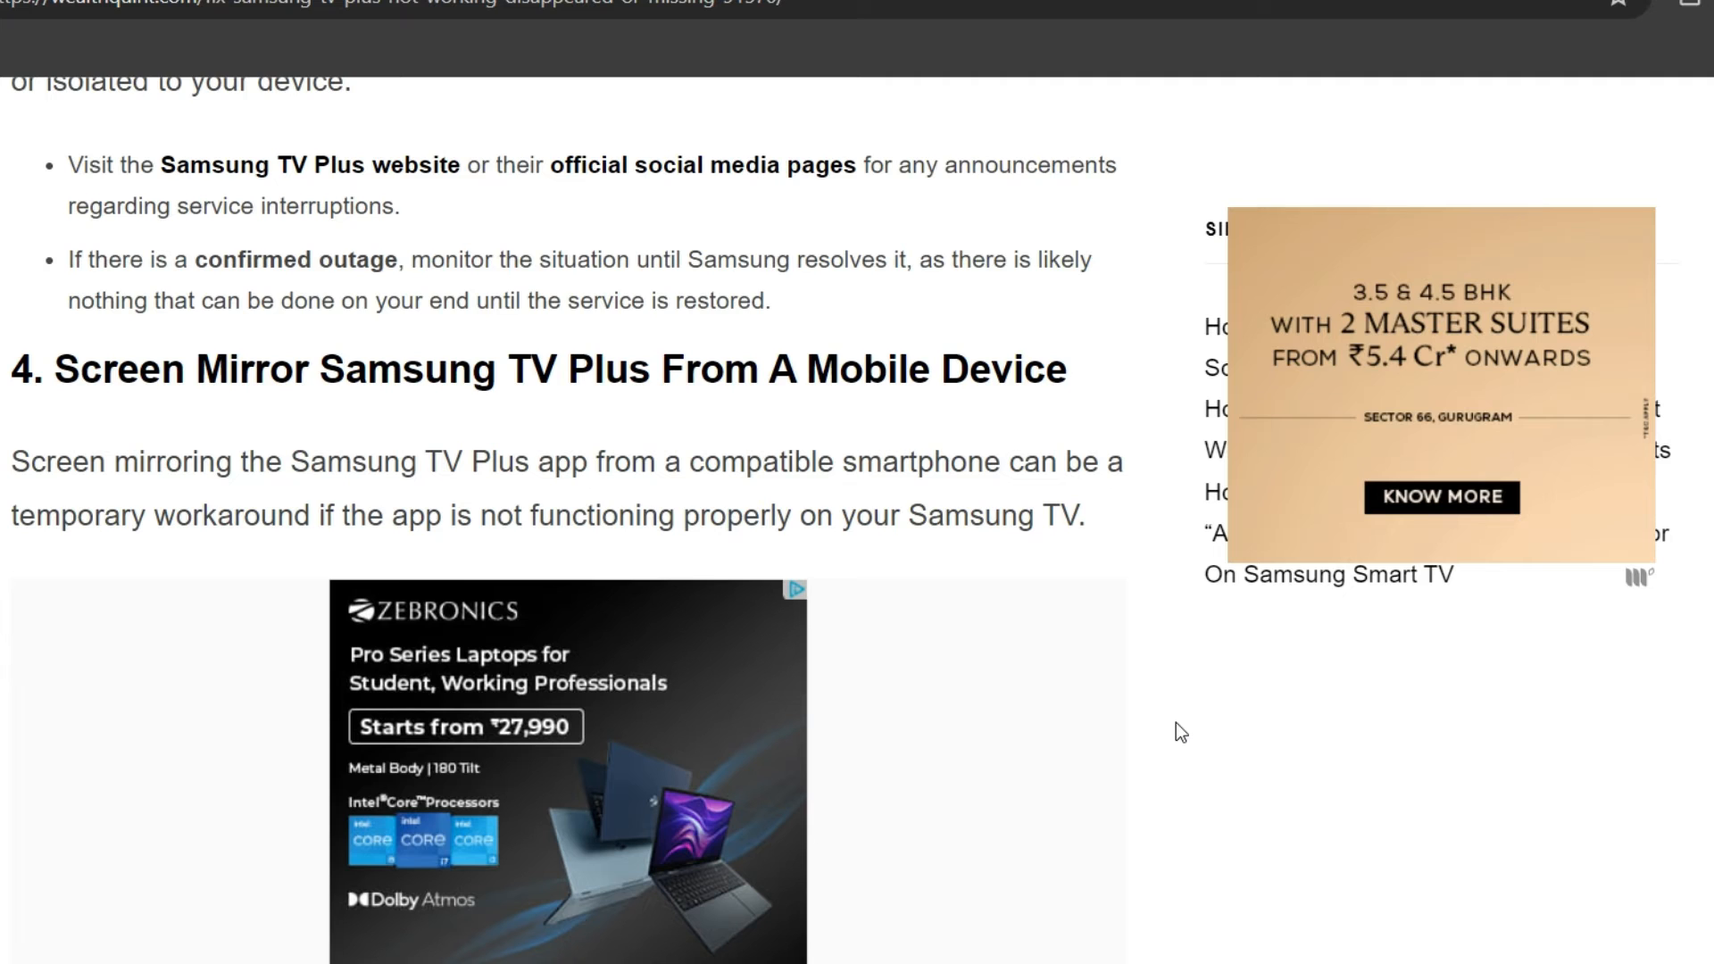
pyautogui.scroll(-3)
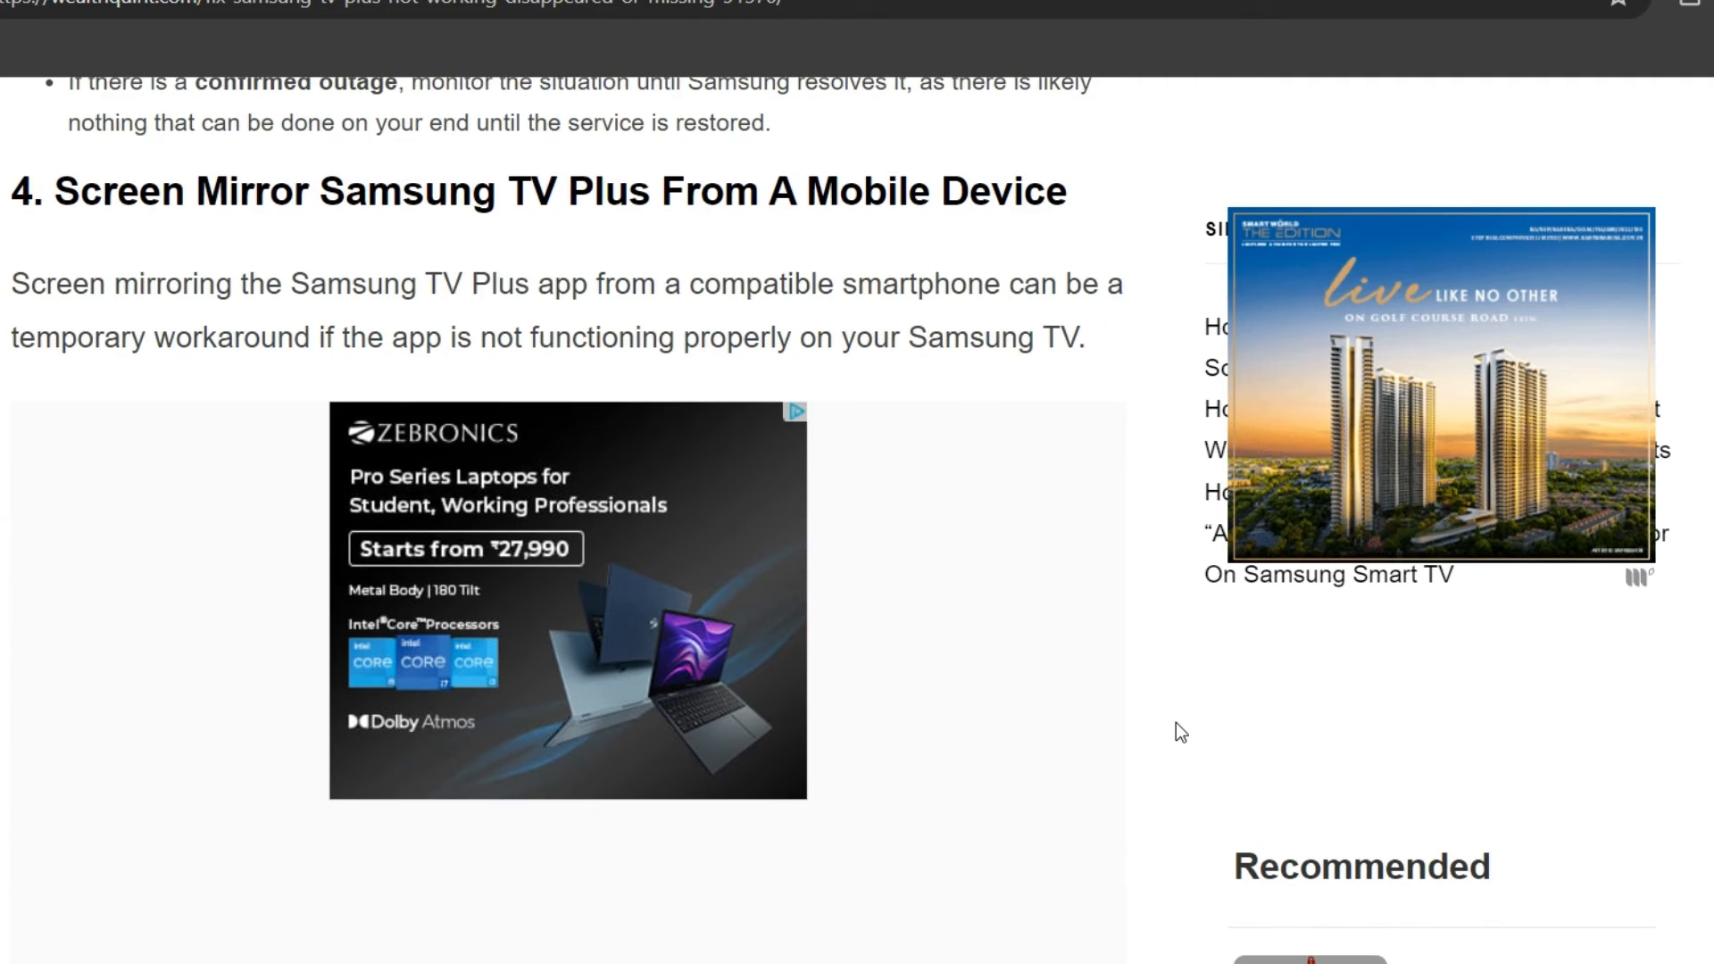
pyautogui.scroll(-3)
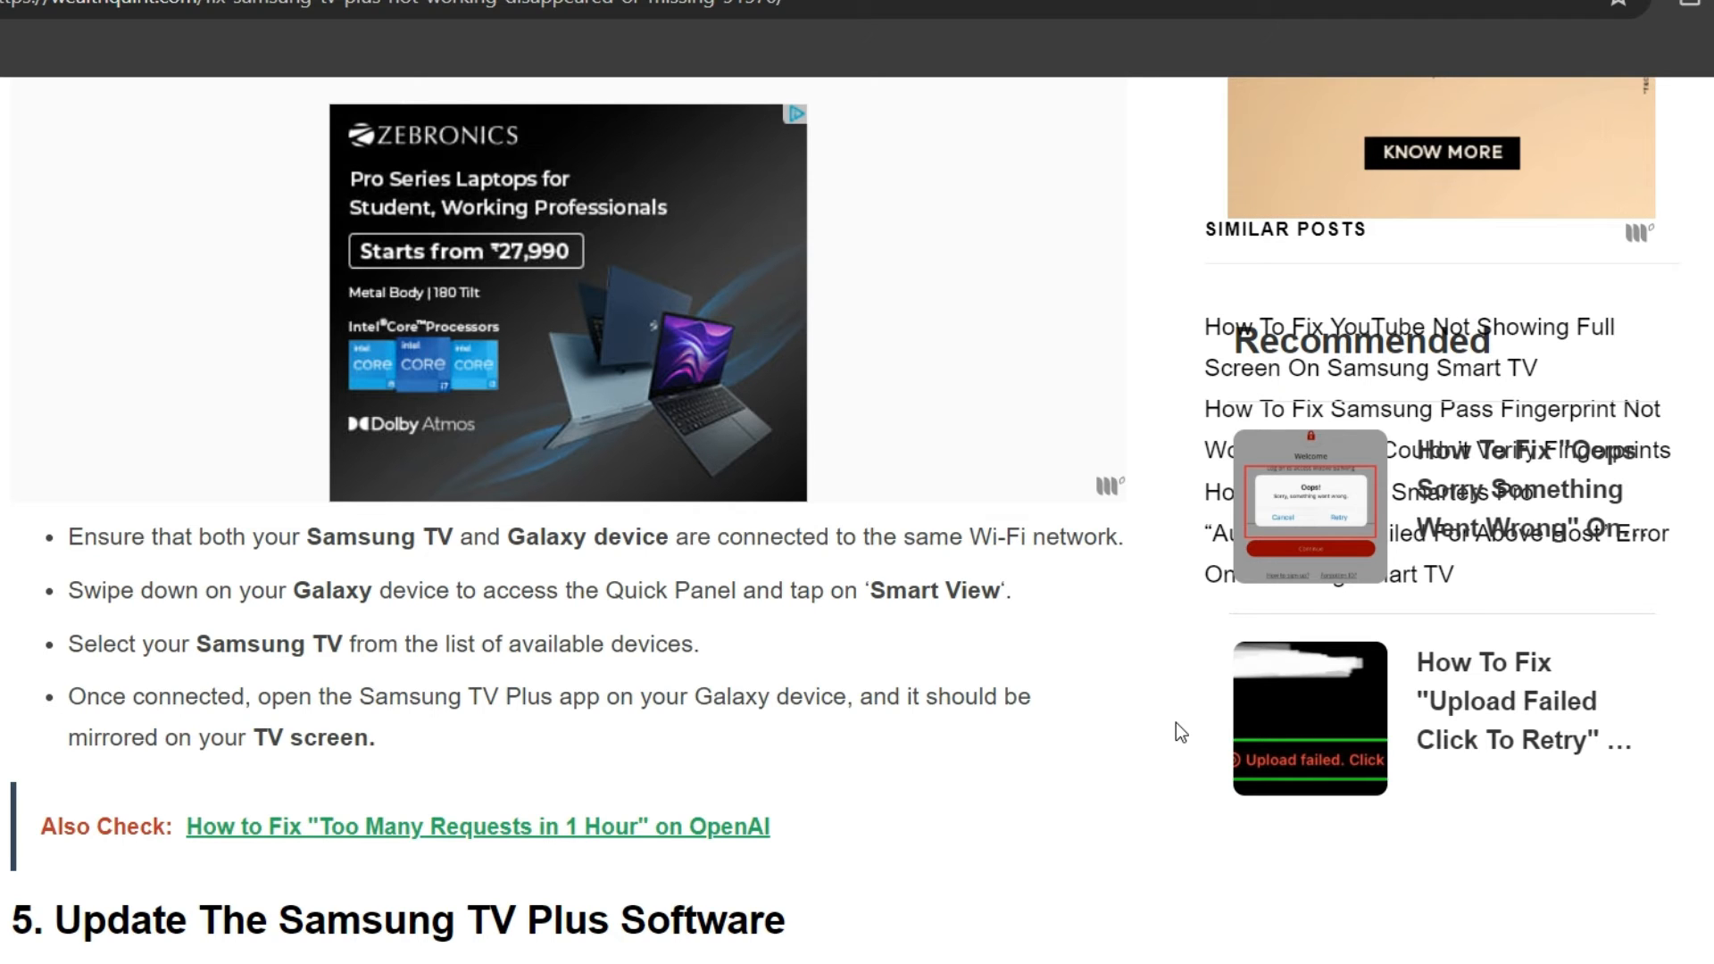
pyautogui.scroll(-3)
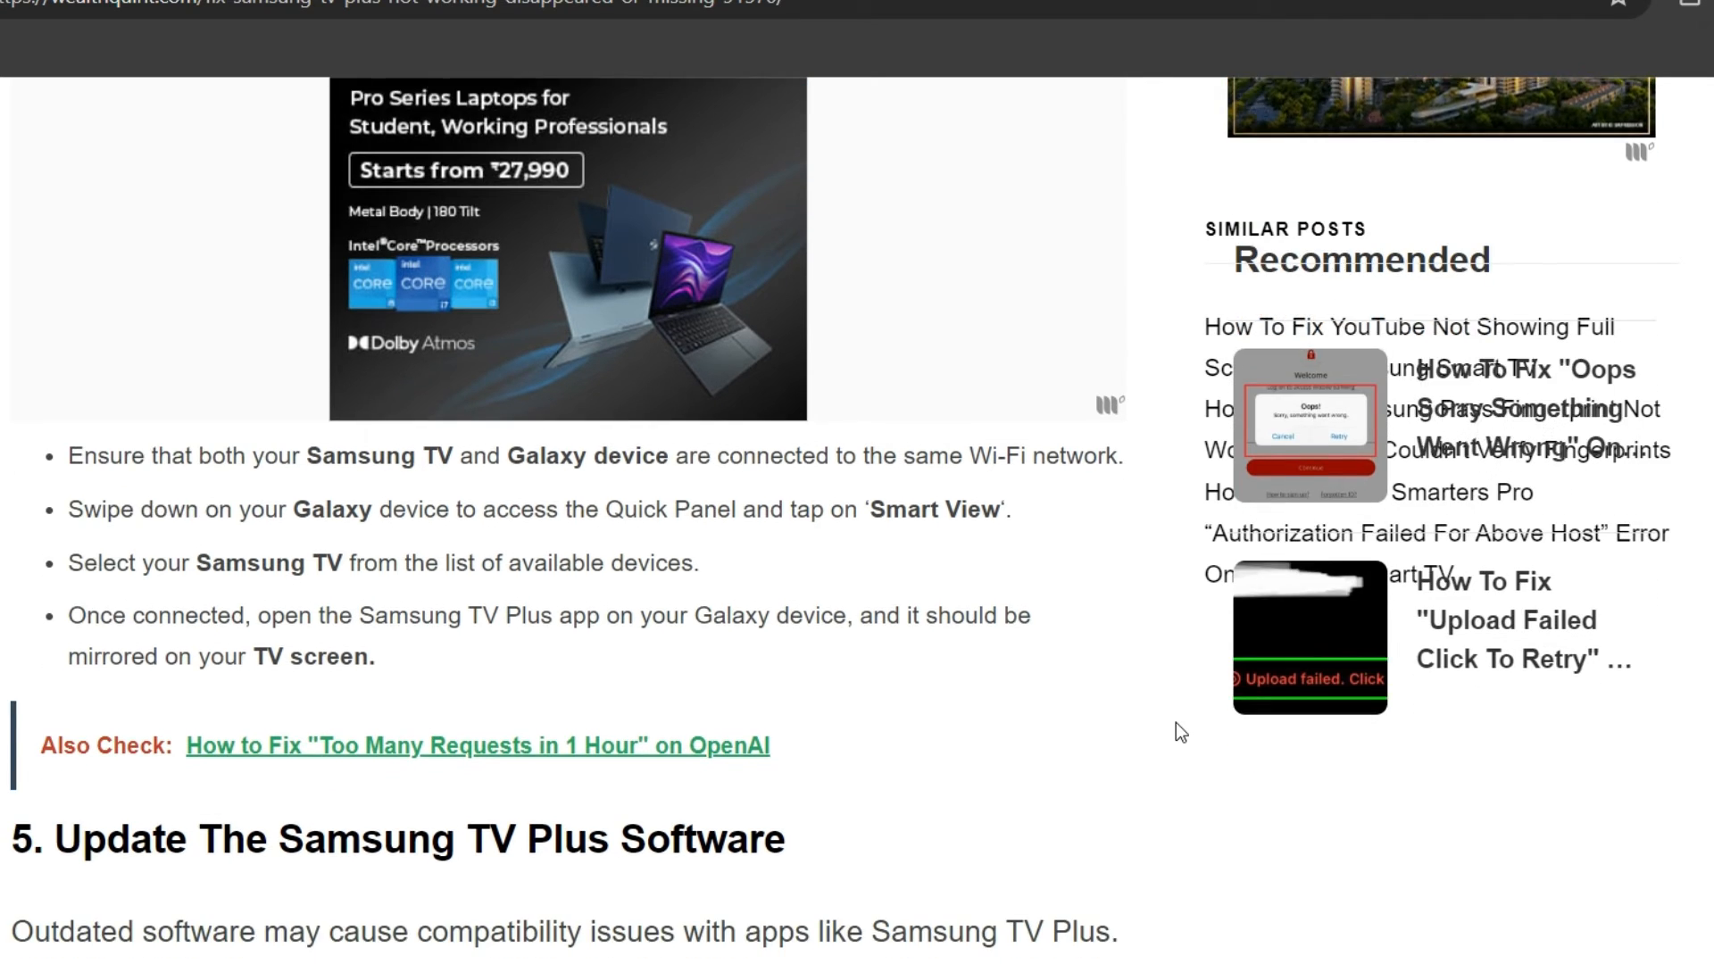
pyautogui.scroll(-3)
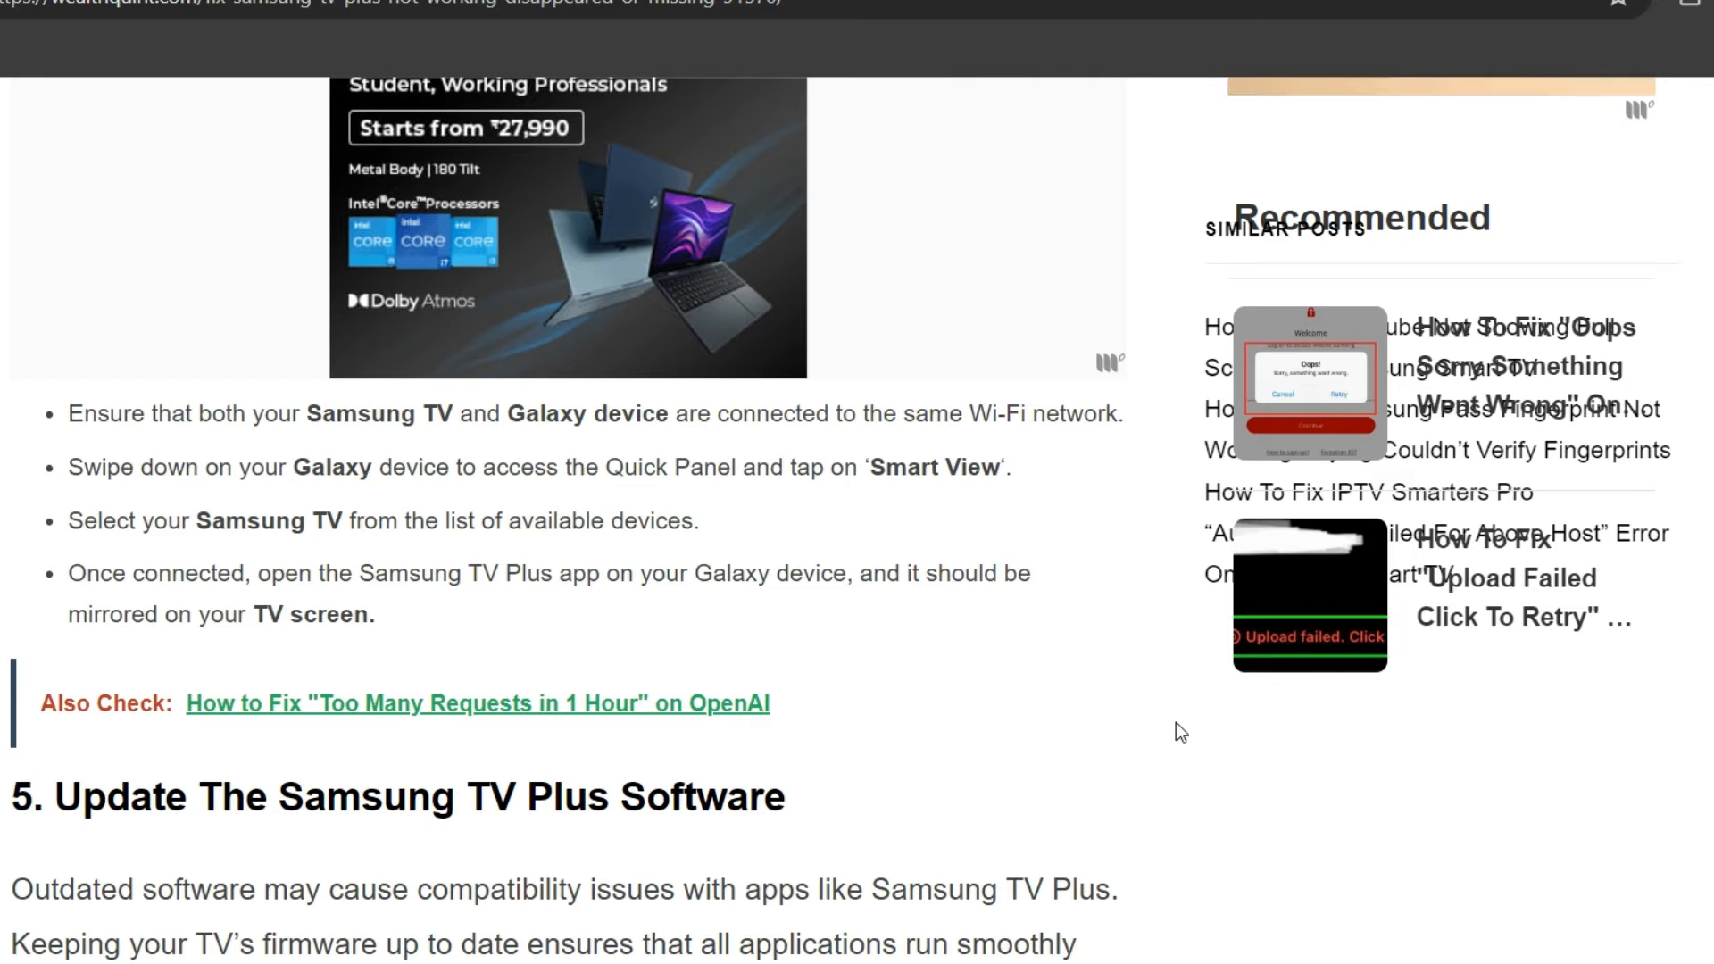
pyautogui.scroll(-3)
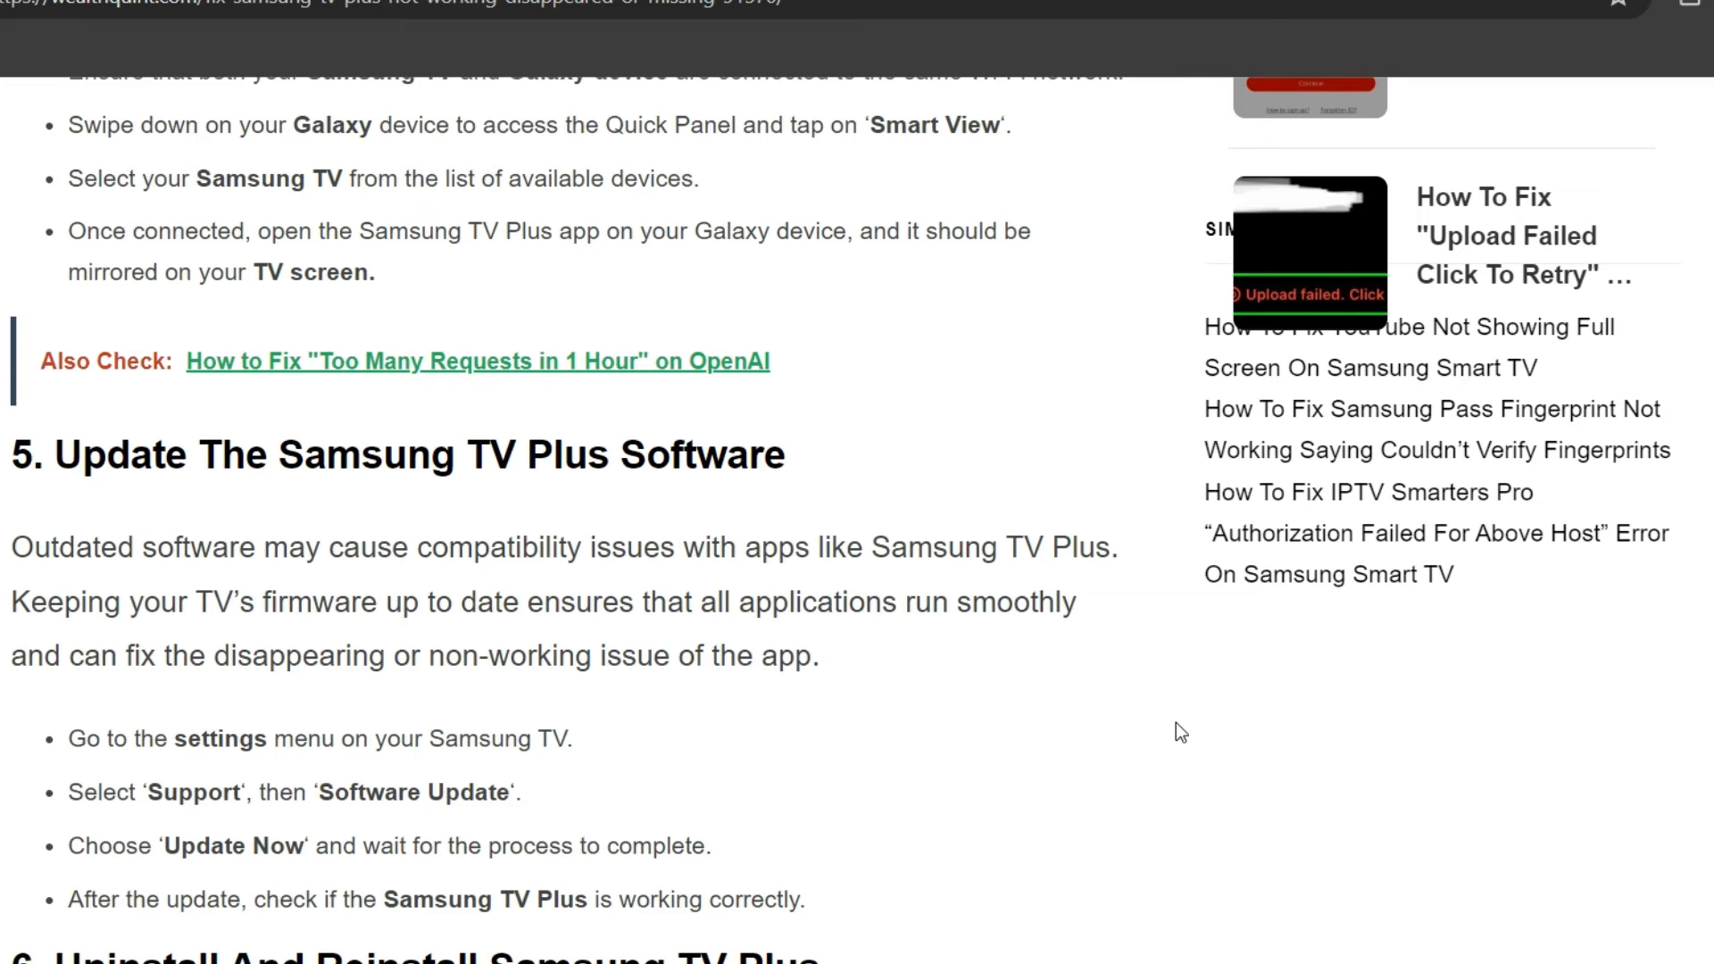
pyautogui.scroll(-3)
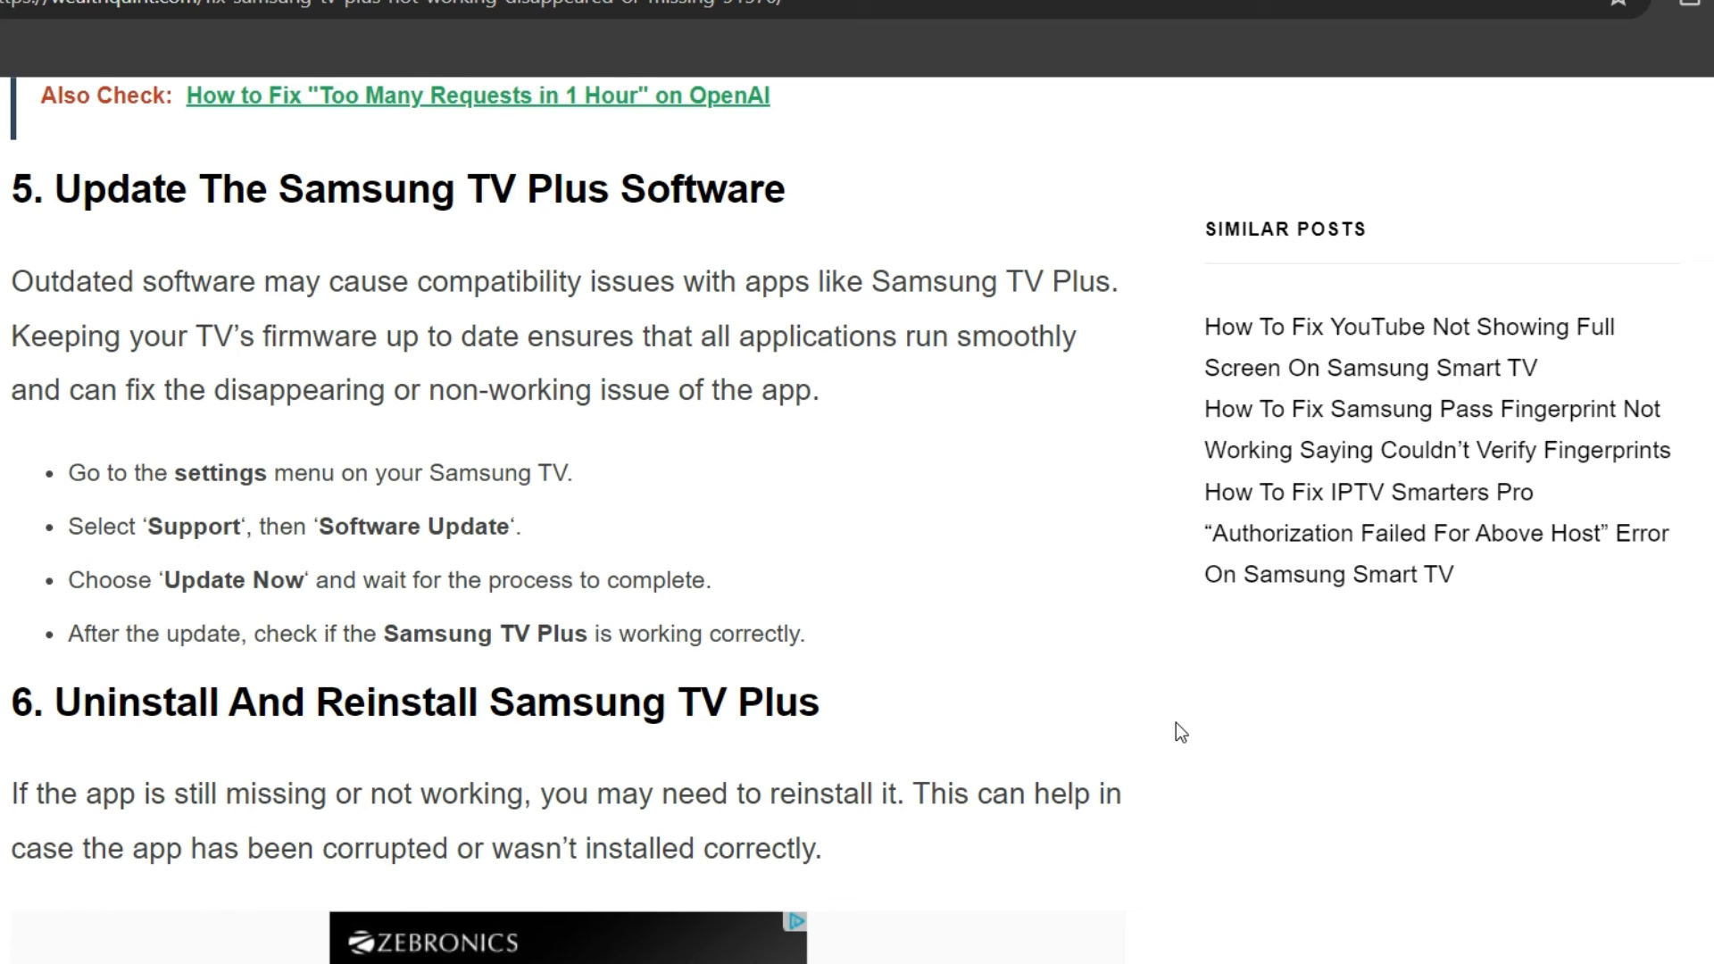
pyautogui.scroll(-3)
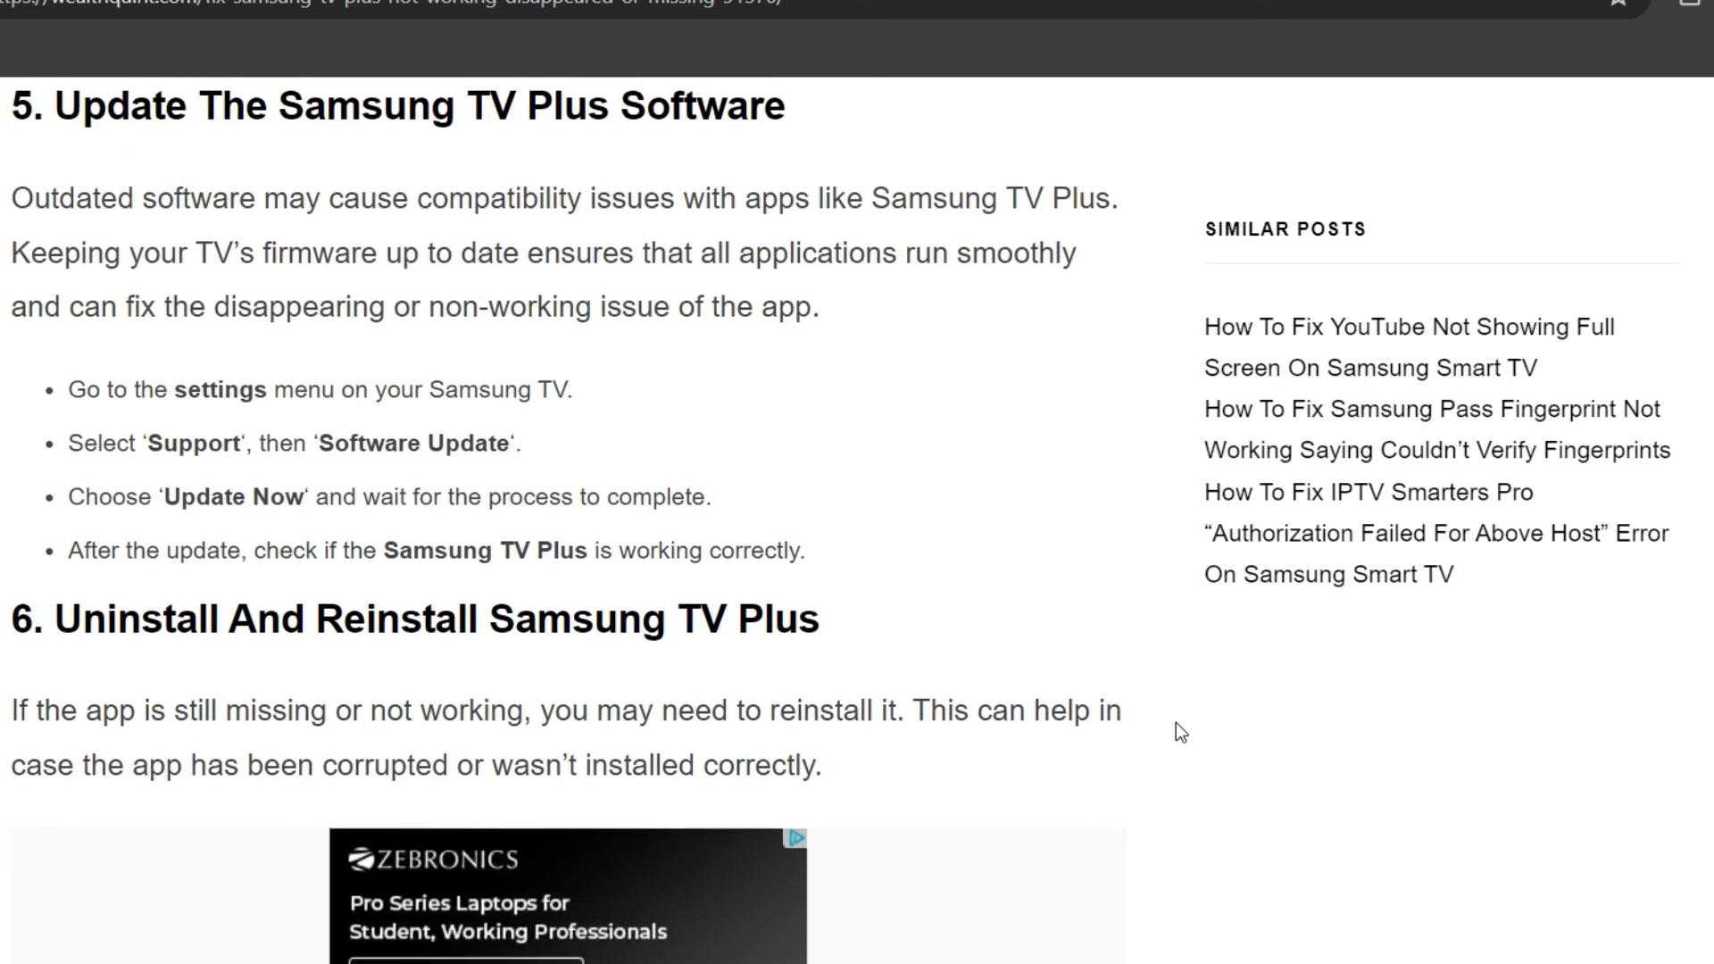
pyautogui.scroll(-3)
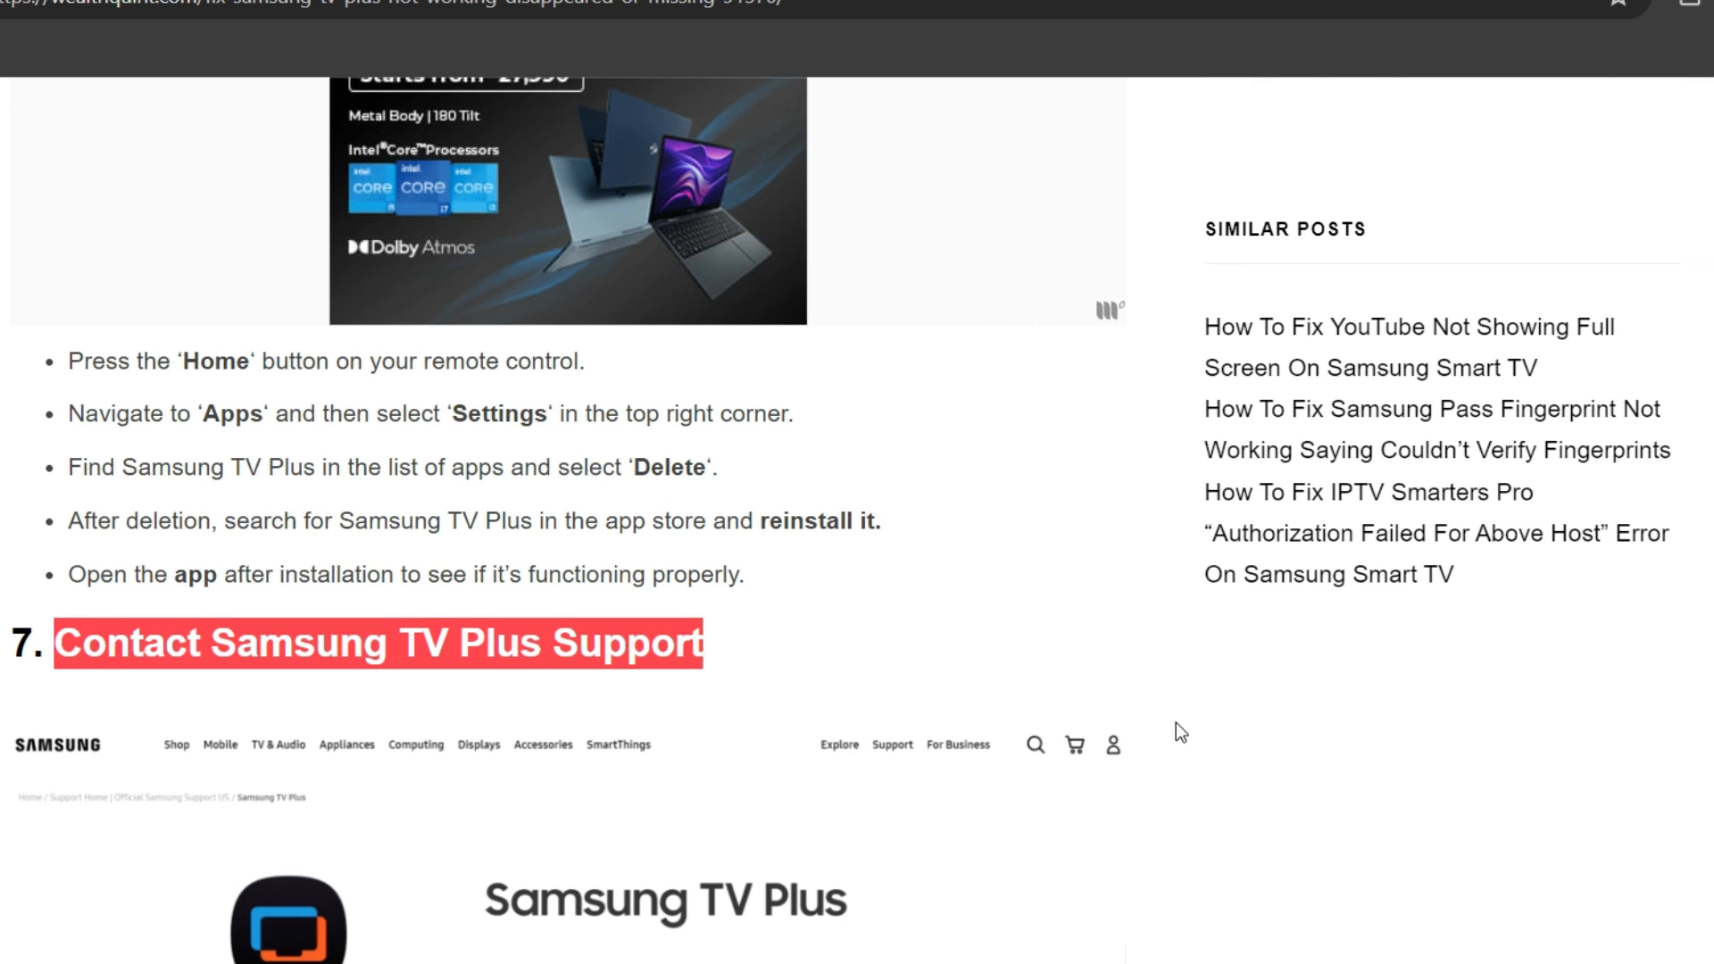
pyautogui.scroll(-3)
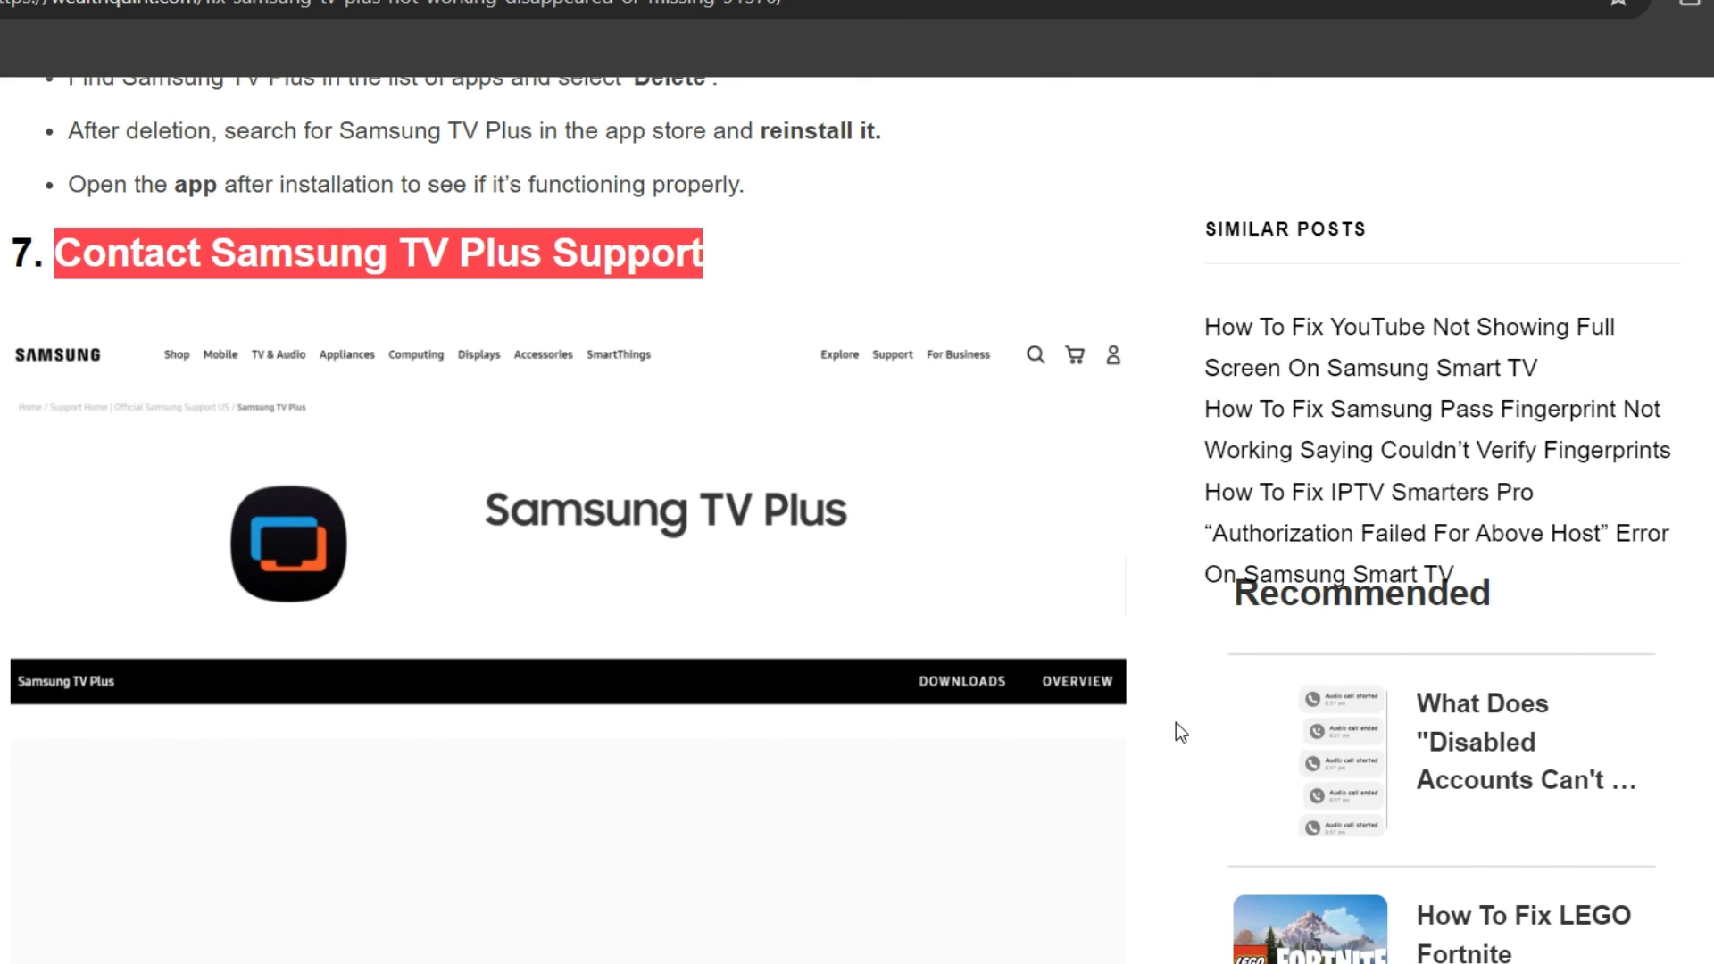
pyautogui.moveTo(880, 287)
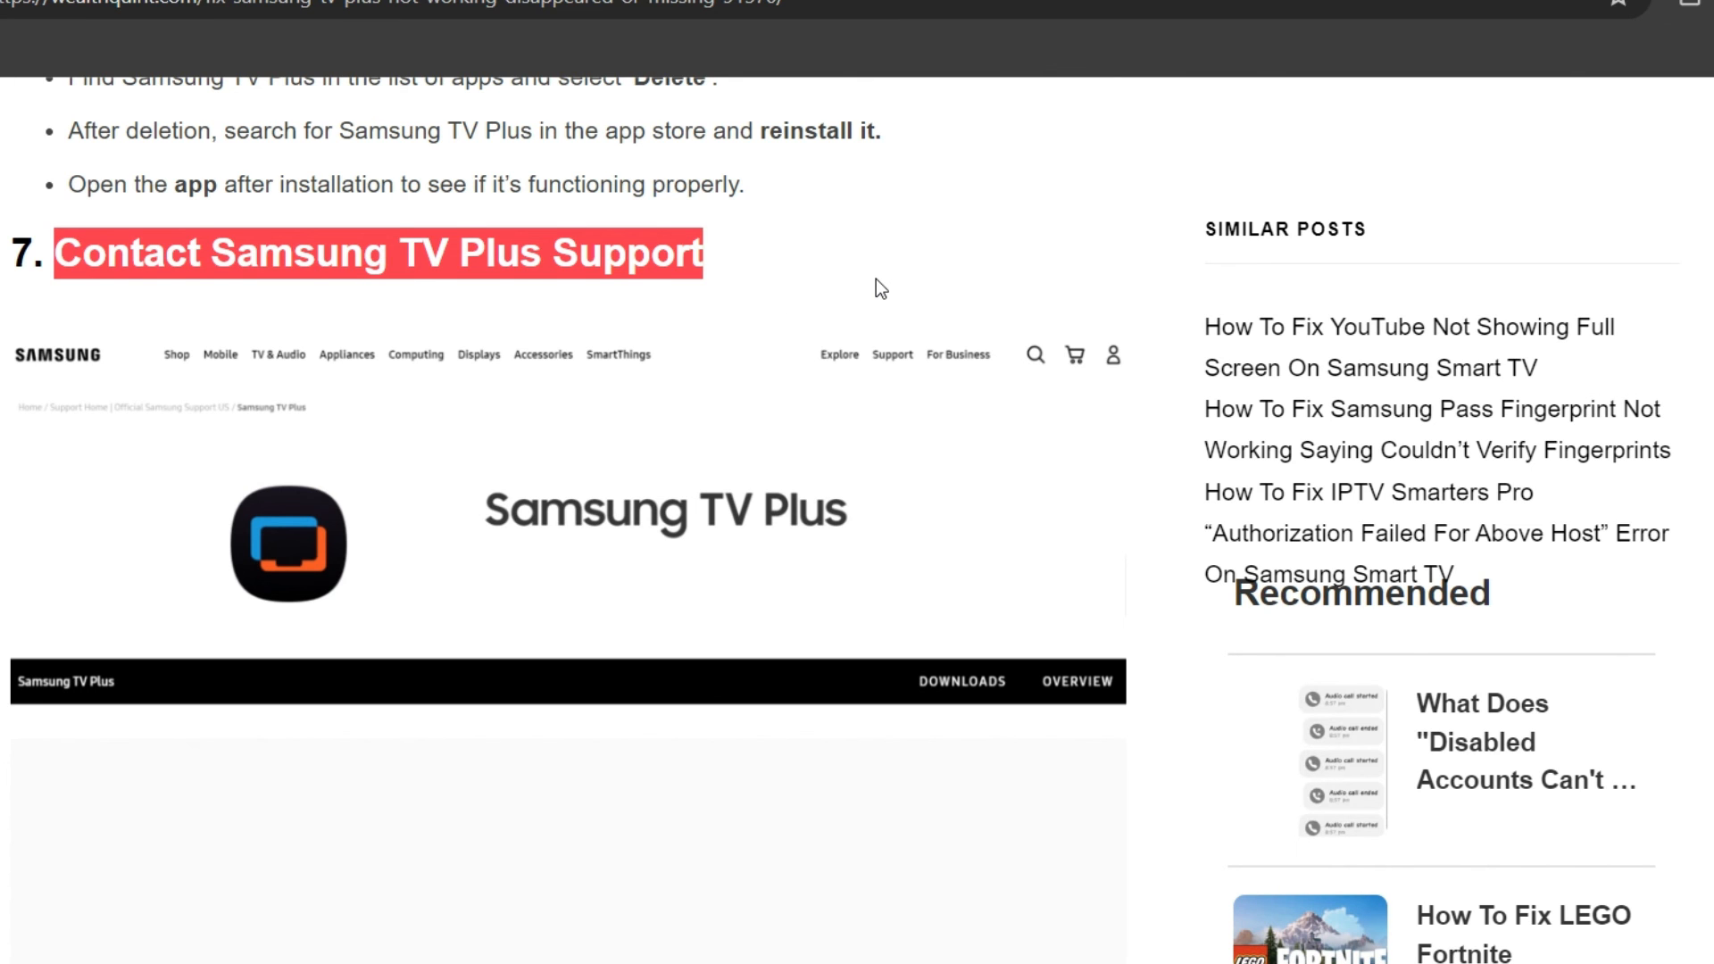
pyautogui.scroll(-3)
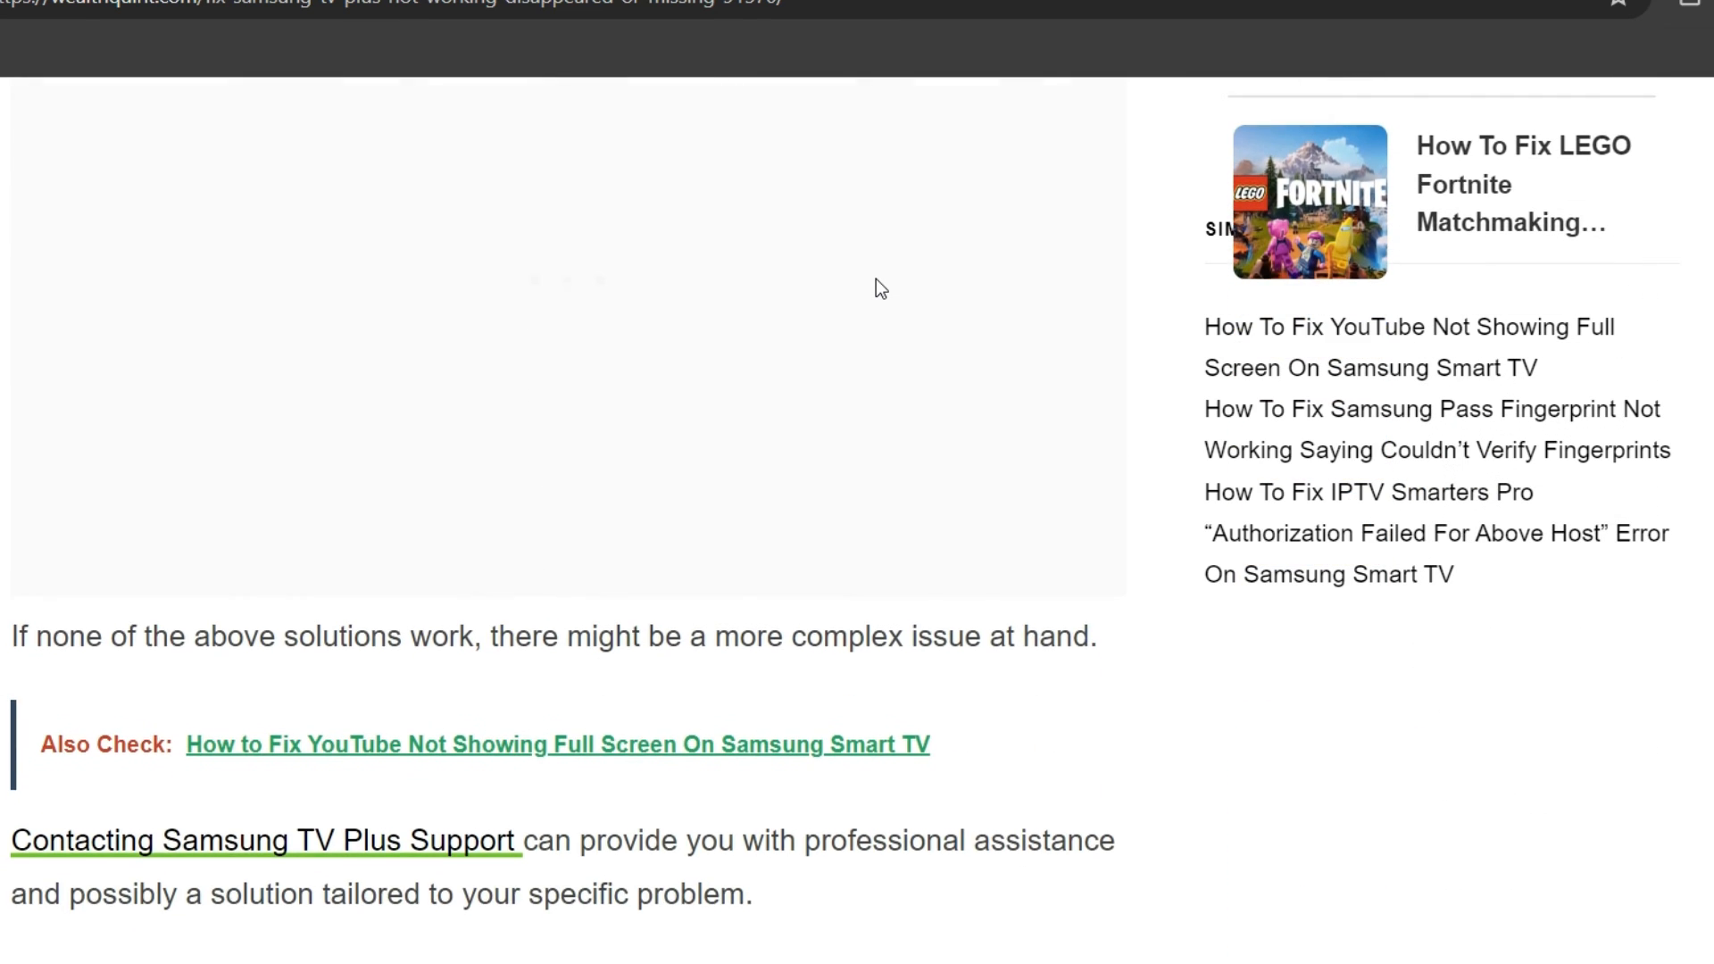
pyautogui.scroll(-3)
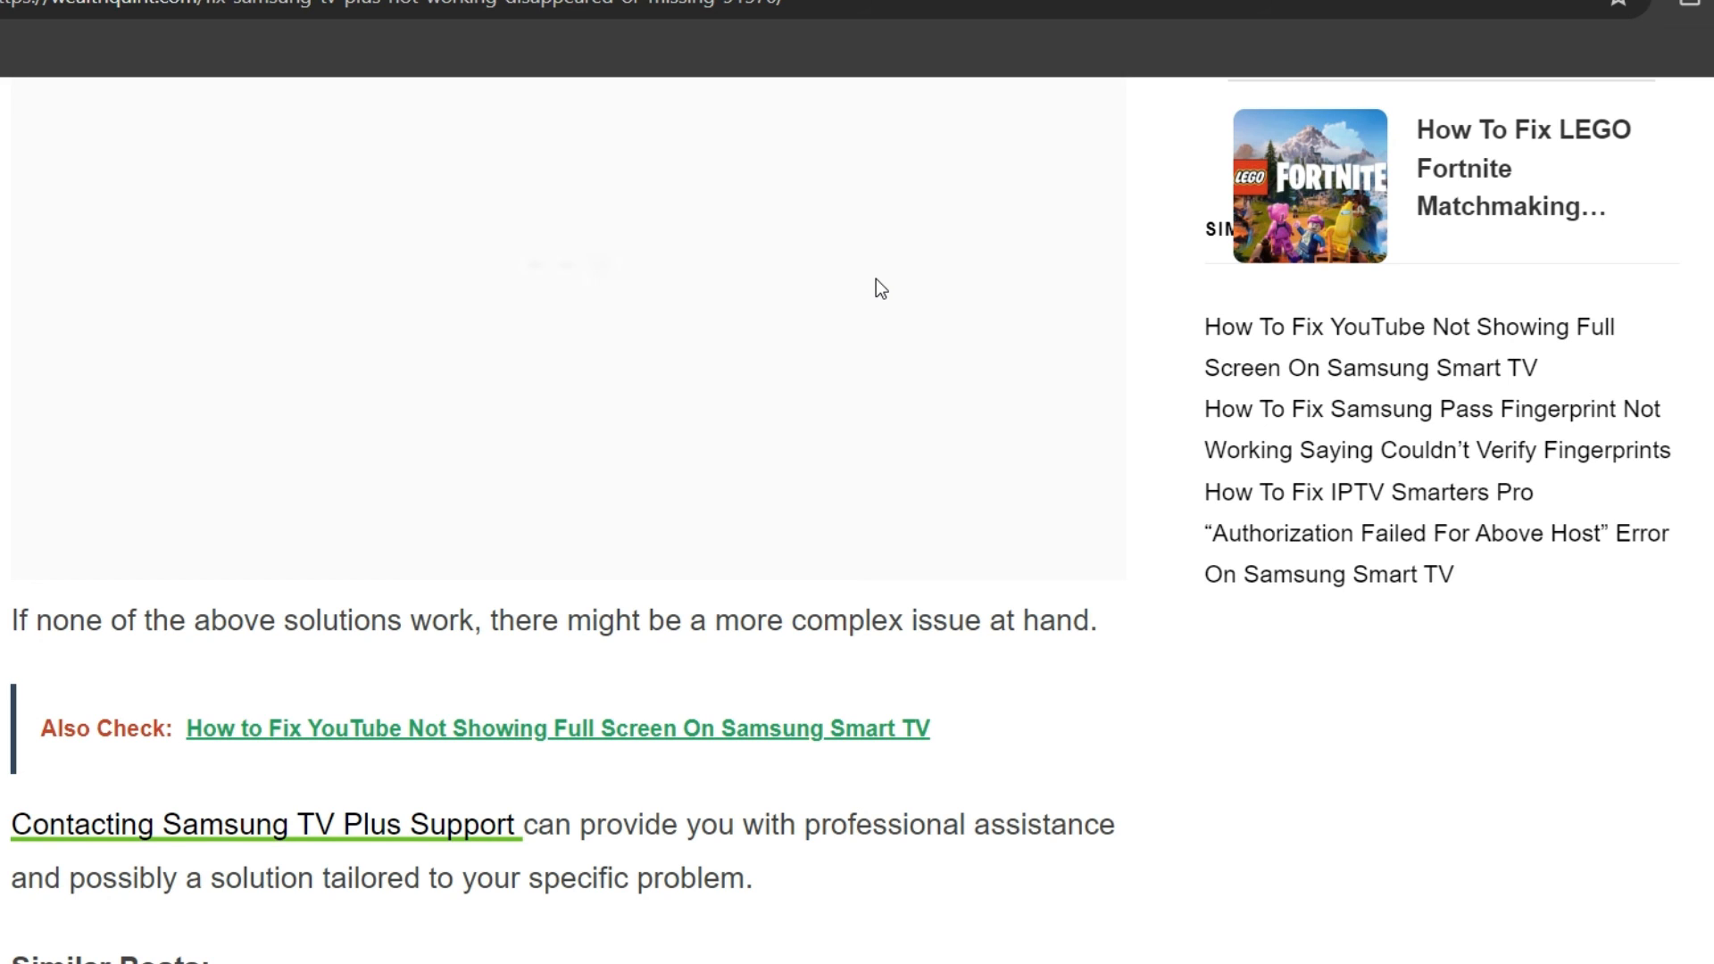
pyautogui.moveTo(1564, 703)
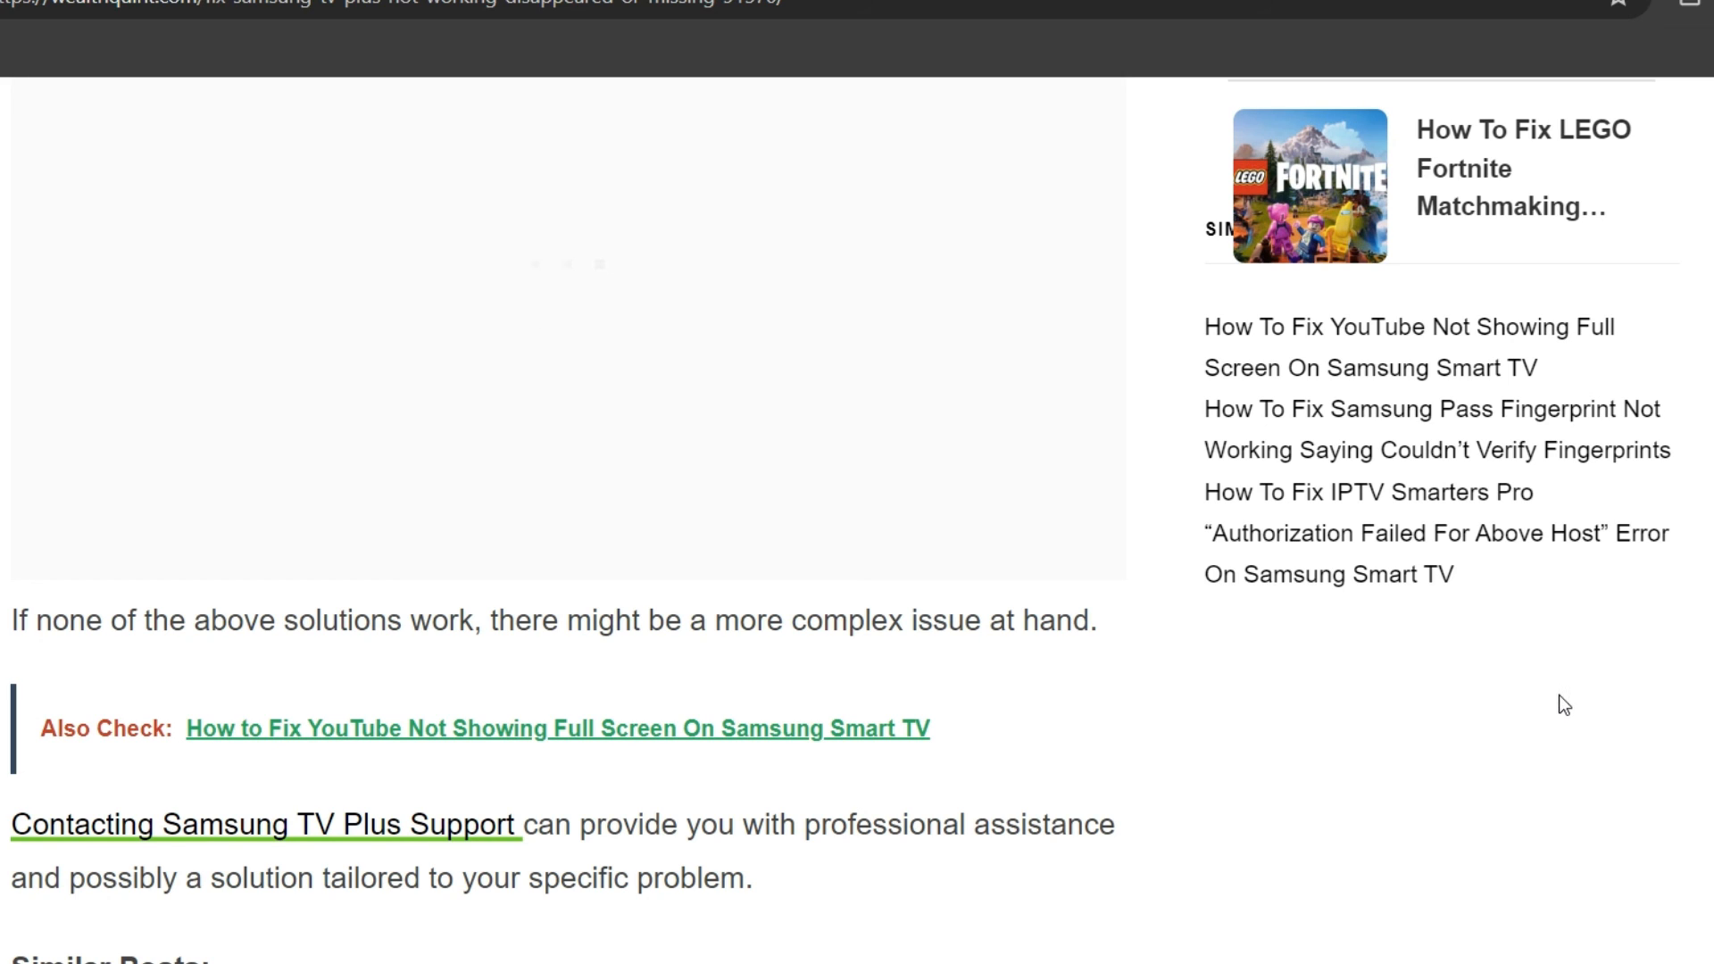